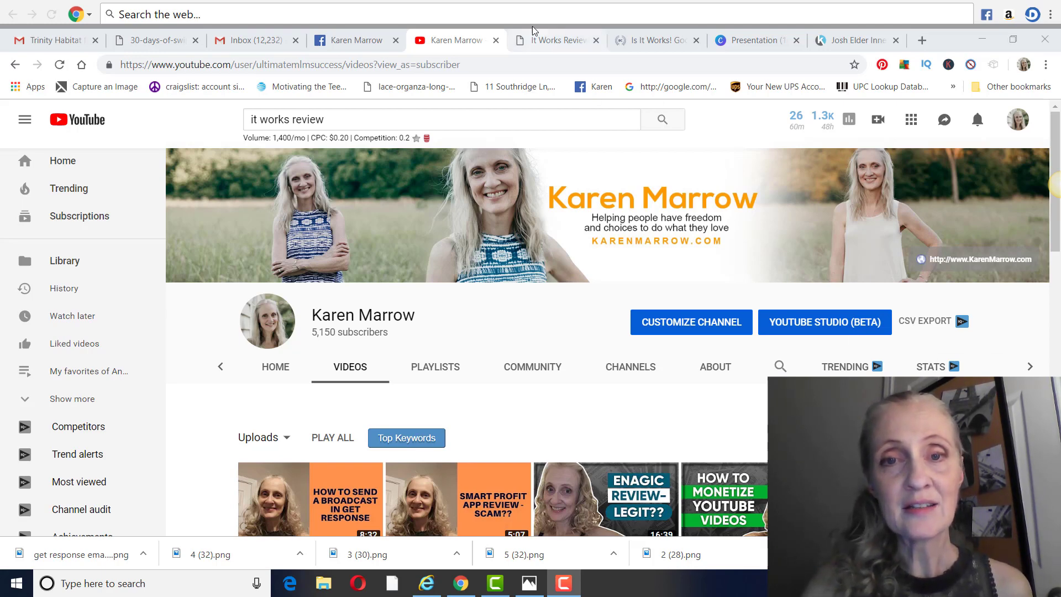
- Read the review's company overview and Gives Back Foundation down to the Products heading
left_click(549, 40)
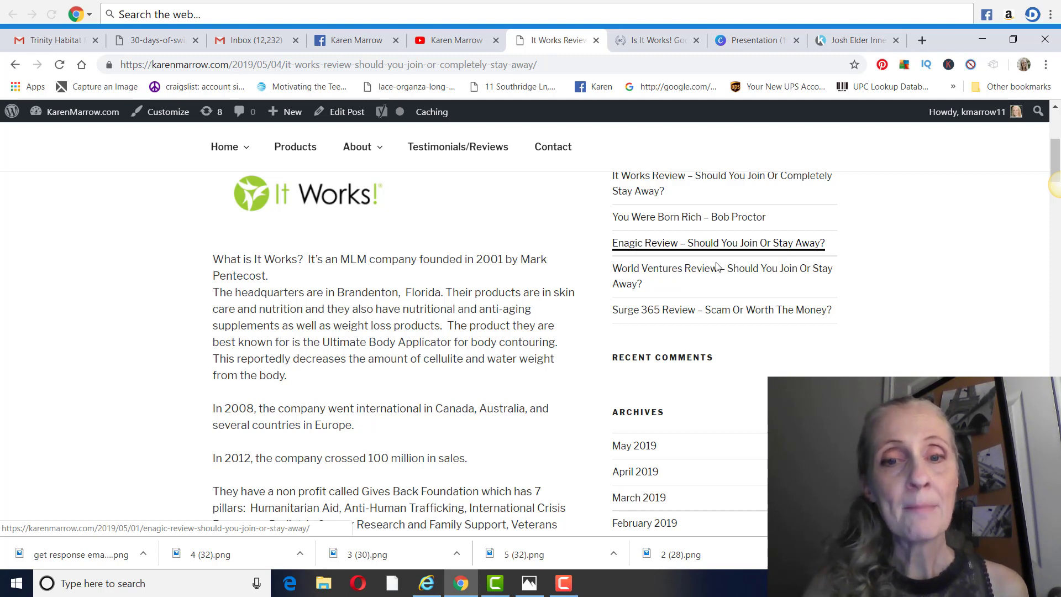
scroll("down", 3)
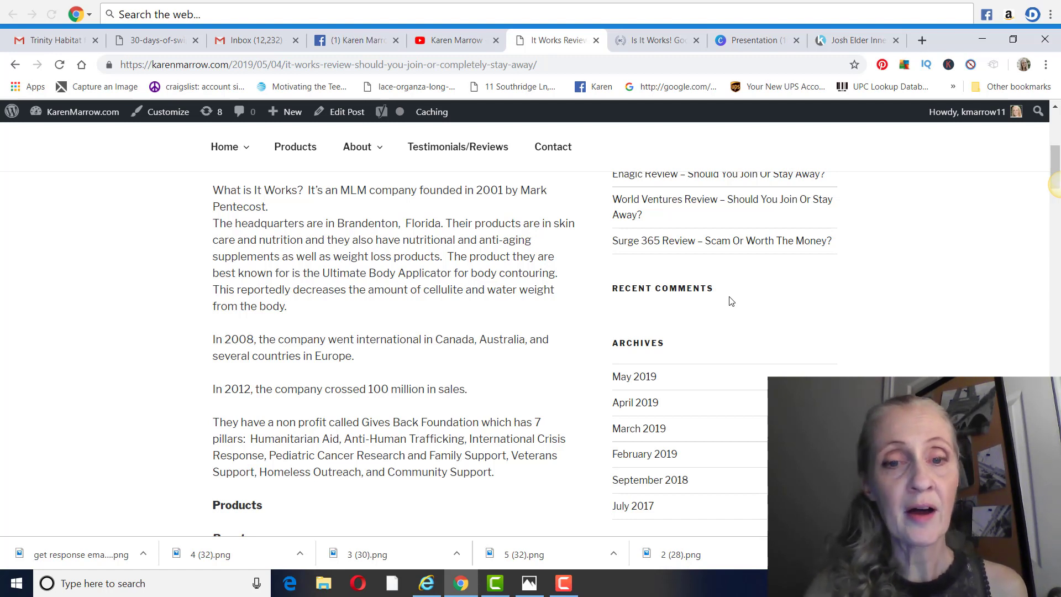
scroll("down", 3)
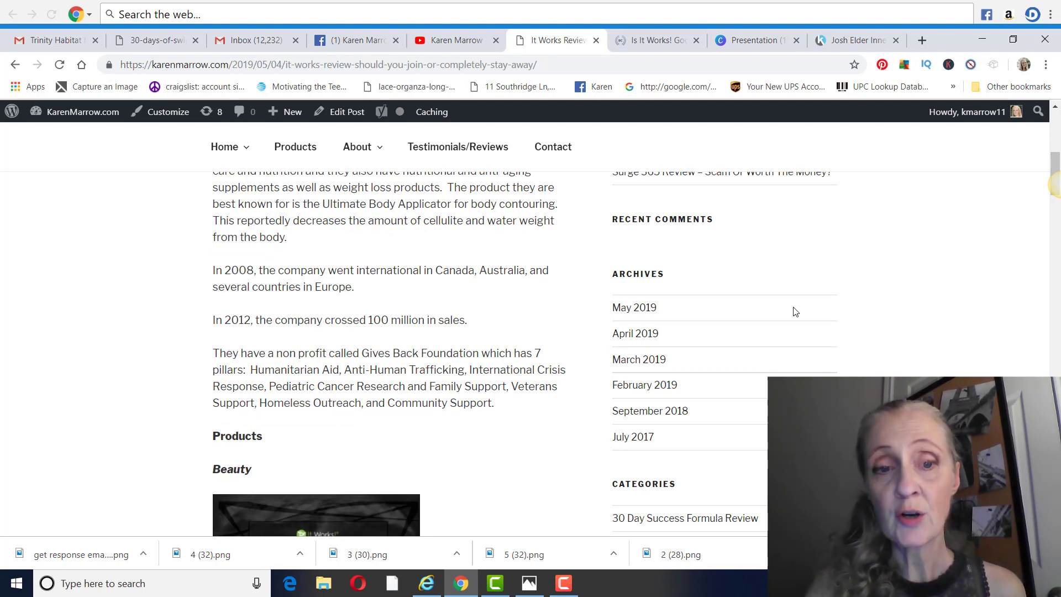
scroll("down", 3)
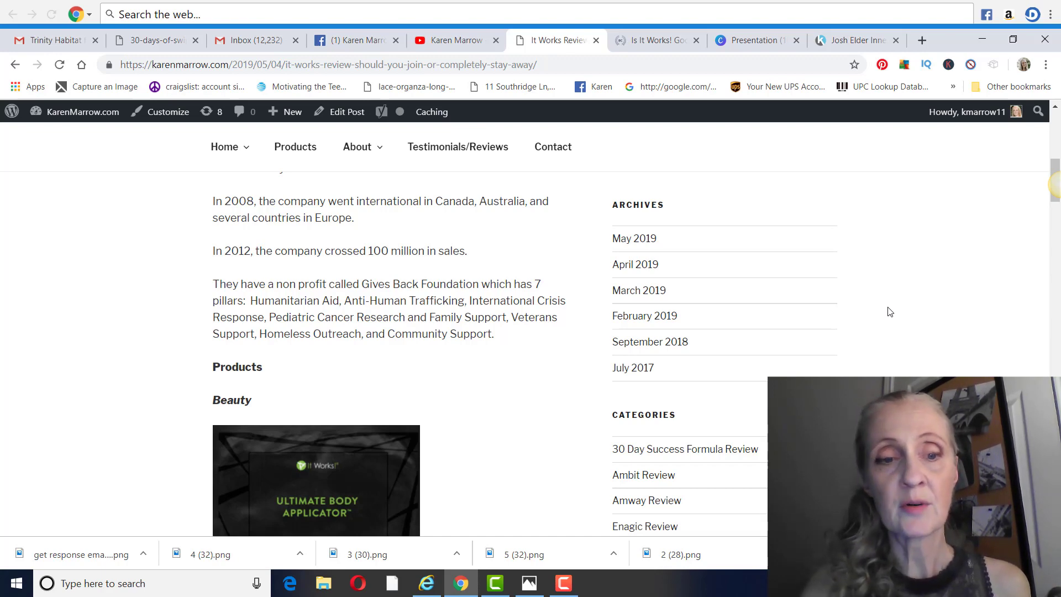
- Read through the Beauty, Skin Care and Nutrition product lists and images
scroll("down", 3)
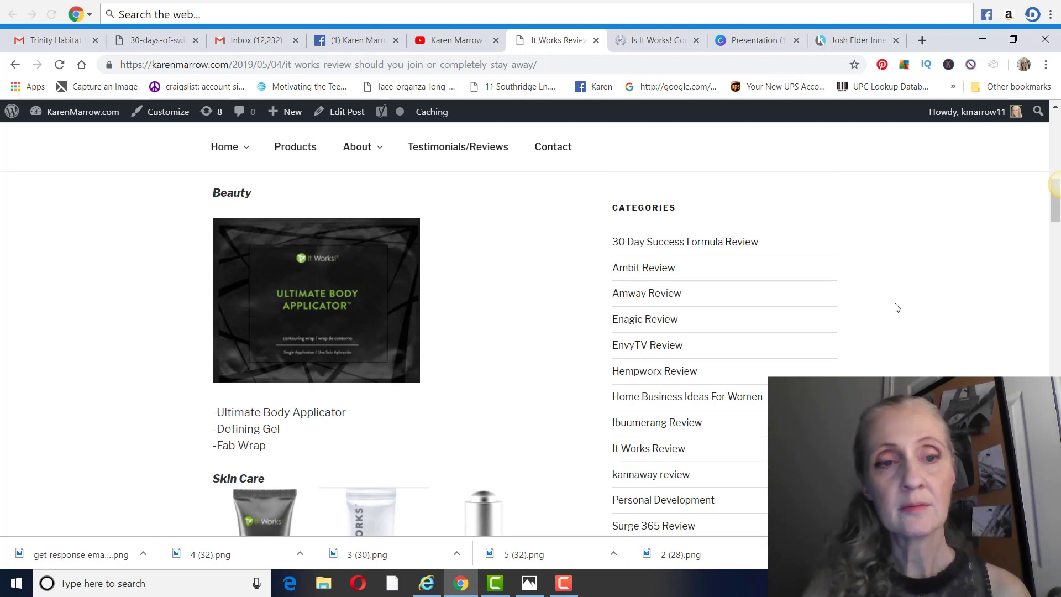
scroll("down", 3)
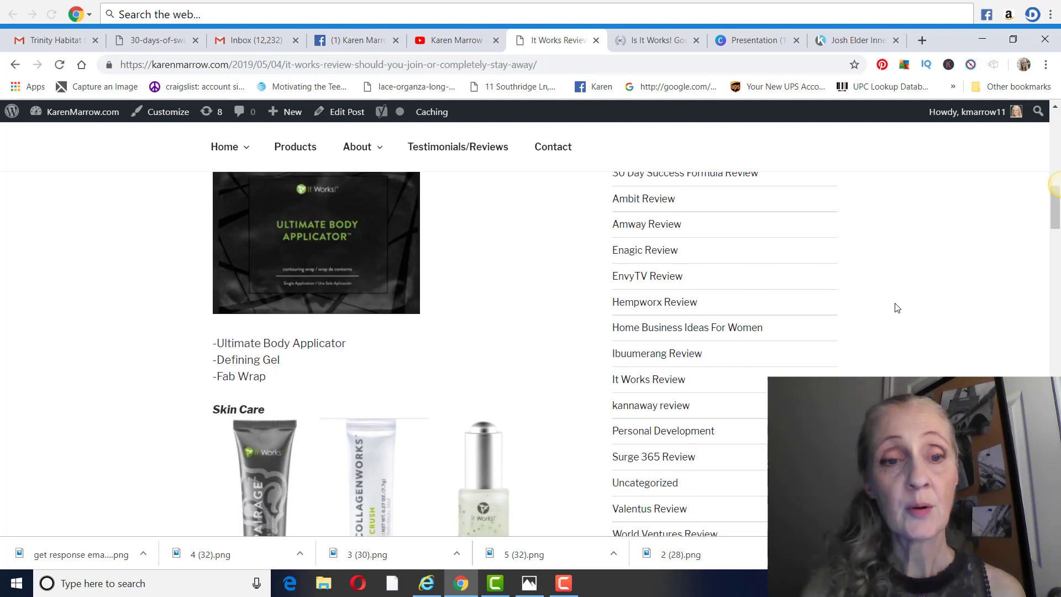
scroll("down", 3)
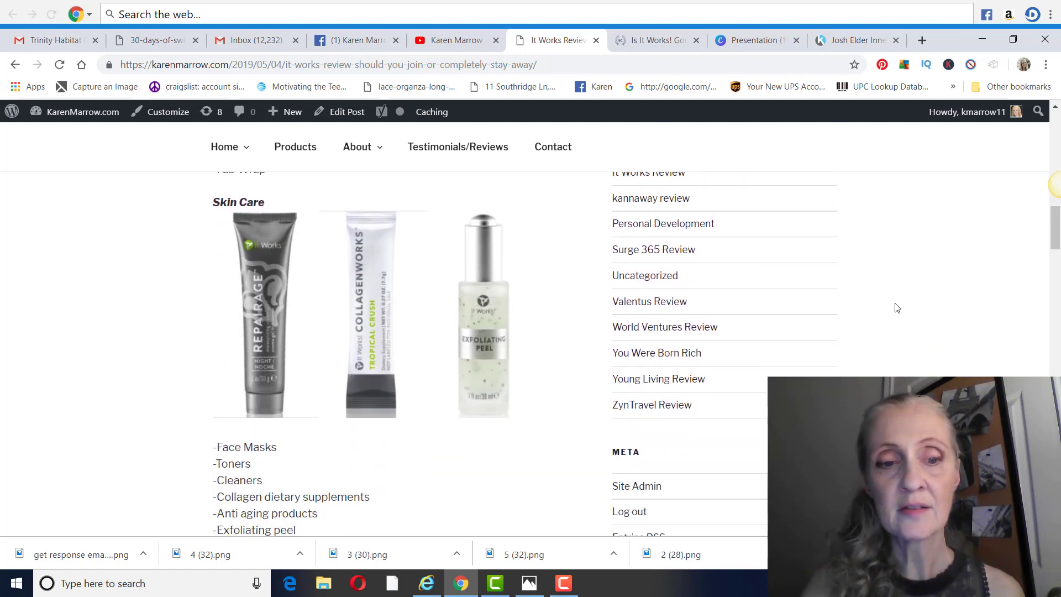
scroll("down", 3)
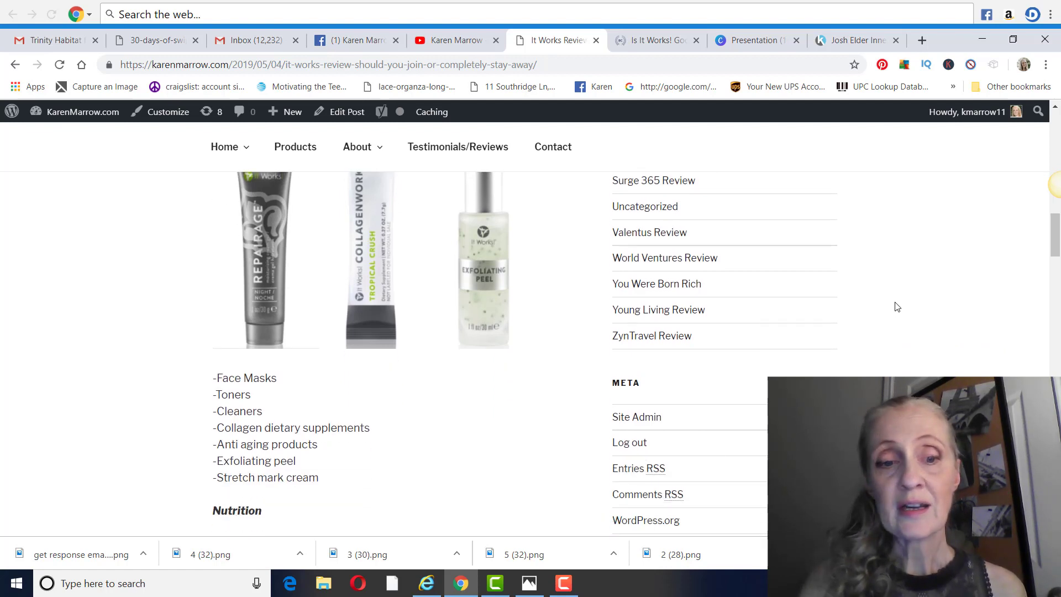
scroll("down", 3)
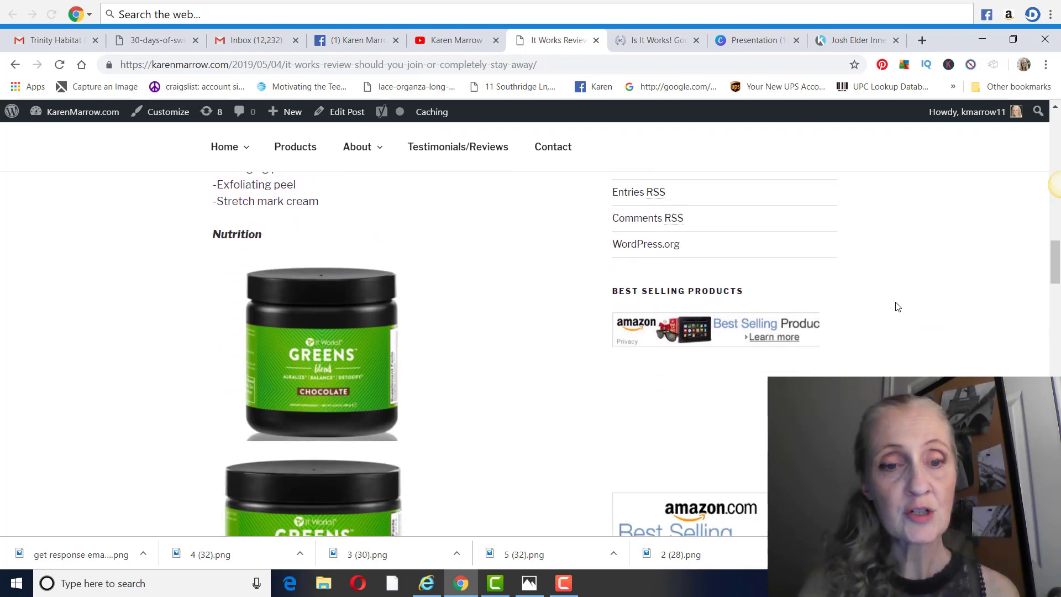
scroll("down", 3)
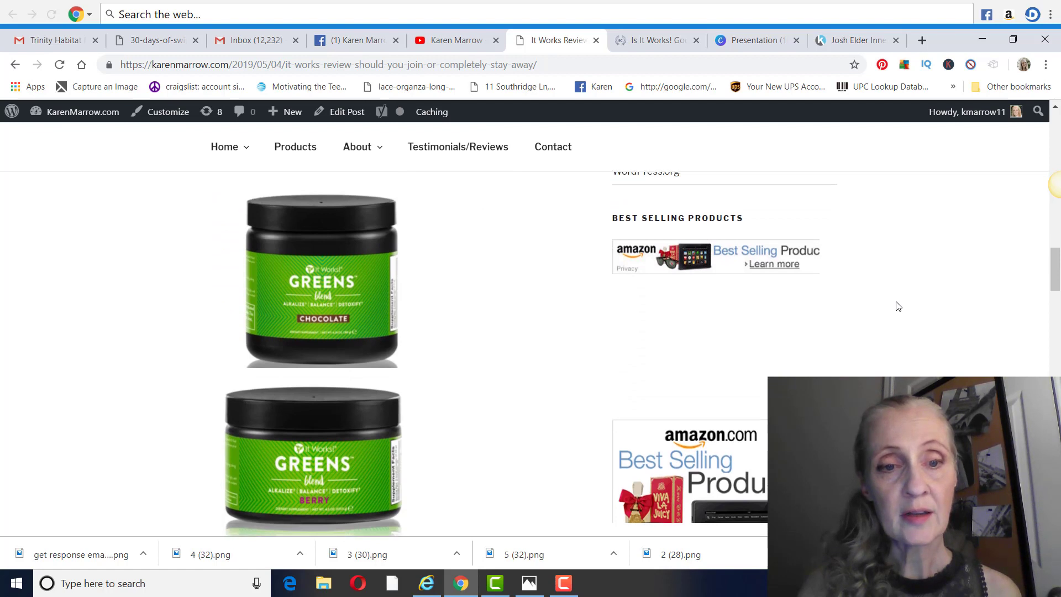
scroll("down", 3)
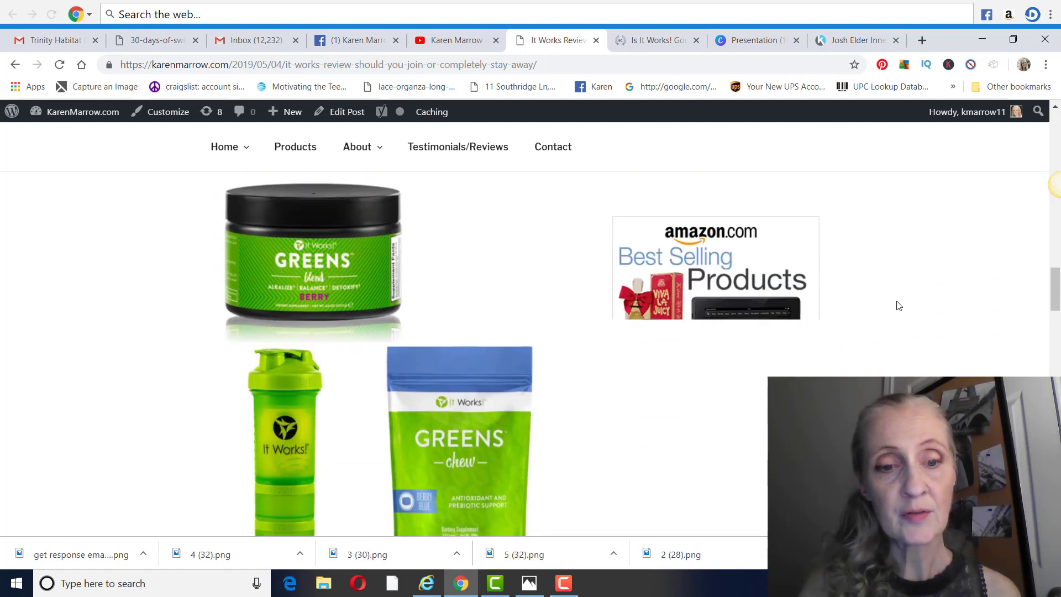
- Continue past the Lifestyle products to Cost To Join at $99 and the Compensation Plan heading
scroll("down", 3)
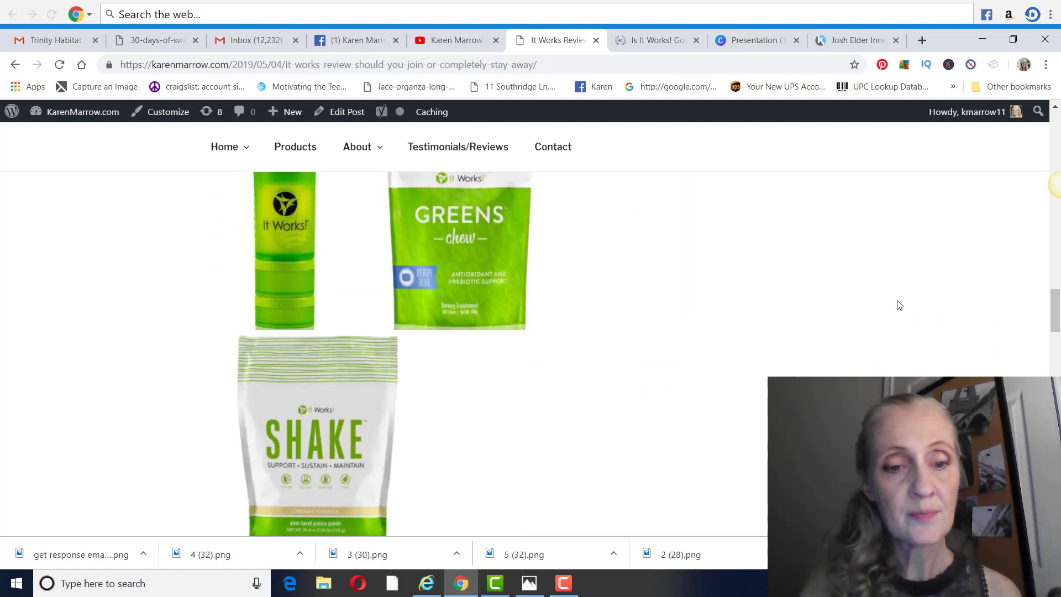
scroll("down", 3)
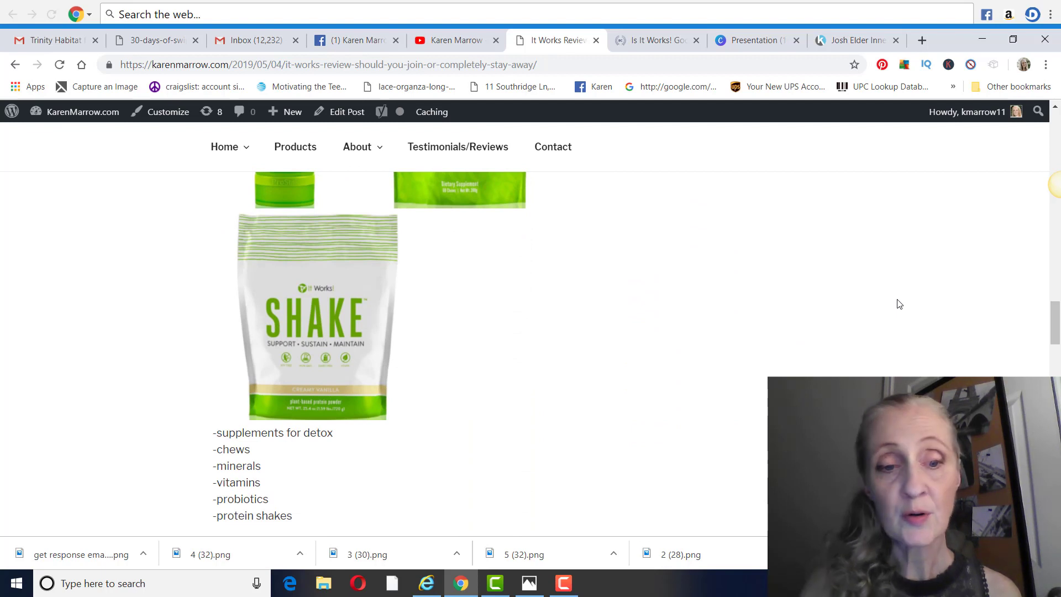
scroll("down", 3)
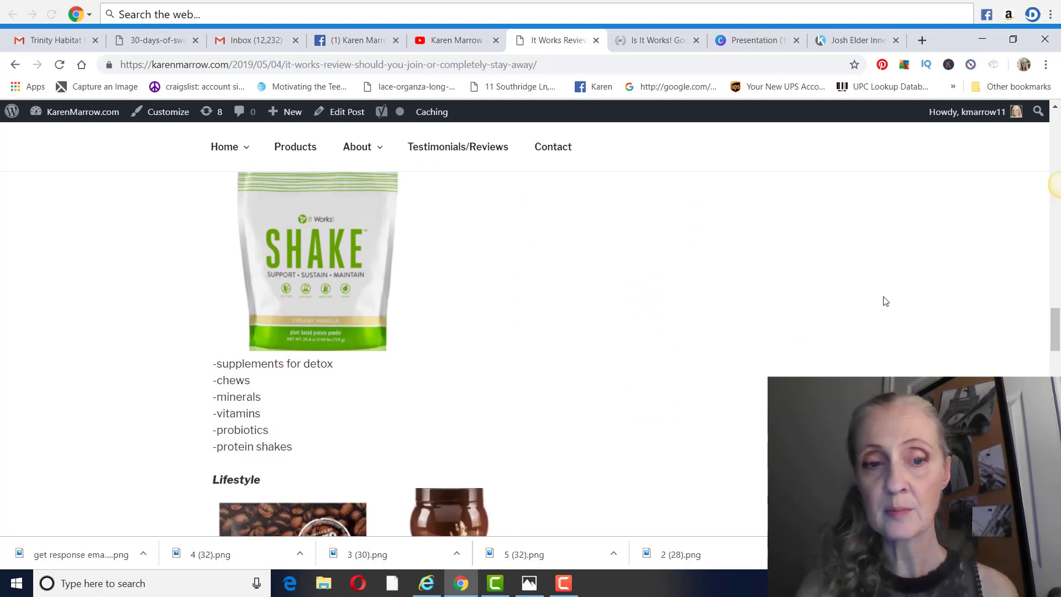
scroll("down", 3)
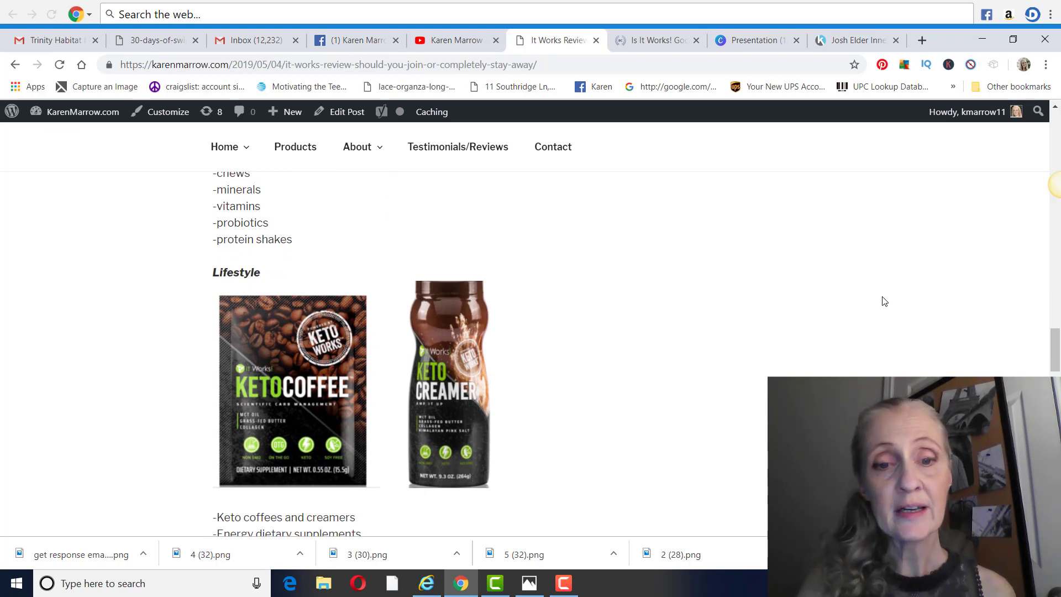
scroll("down", 3)
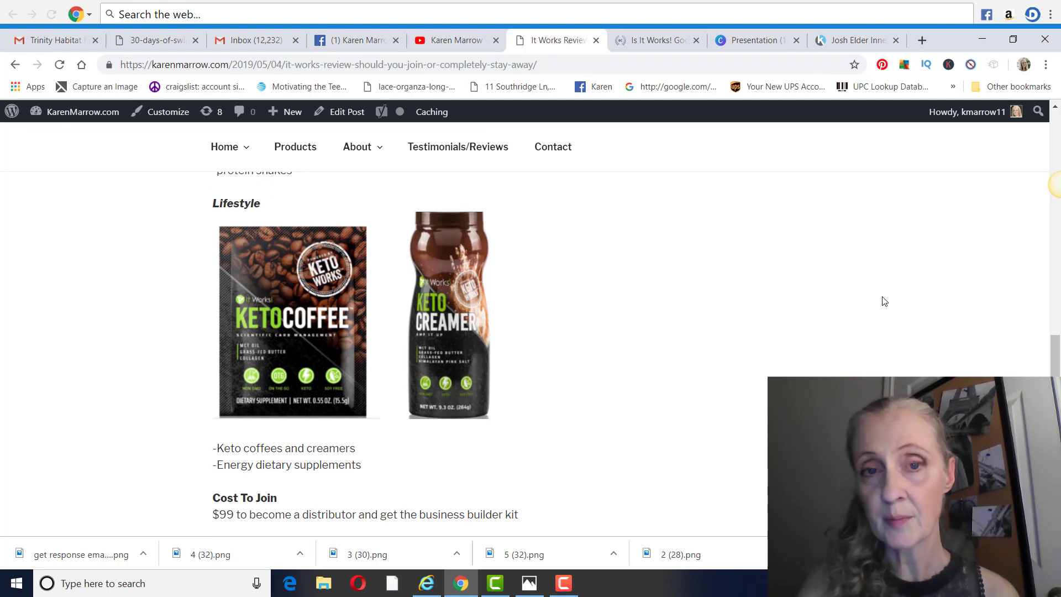
scroll("down", 3)
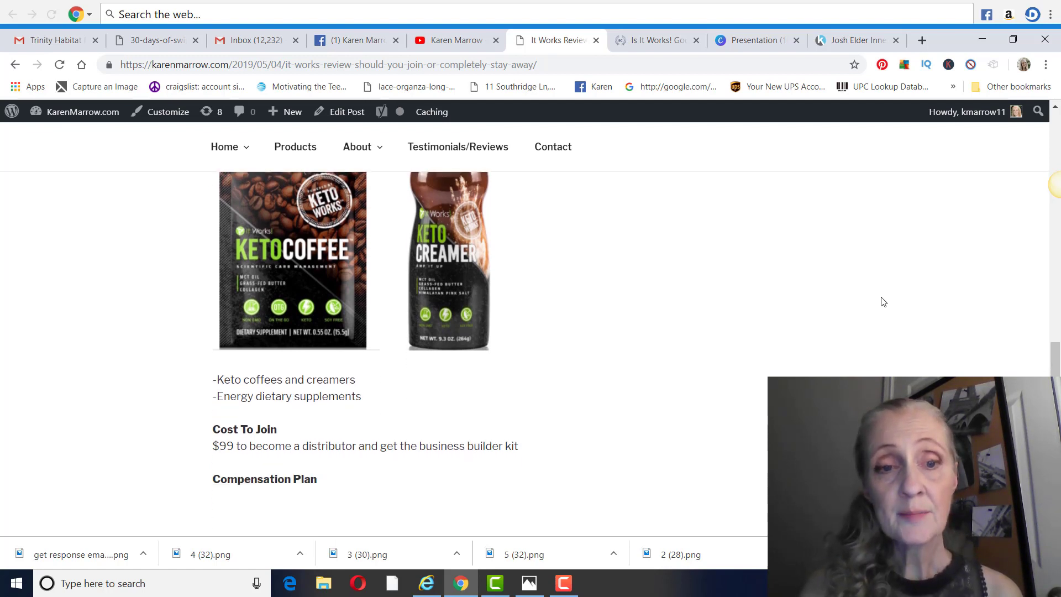
- Read past the compensation video to the Earn from list, earnings and autoship requirements
scroll("down", 3)
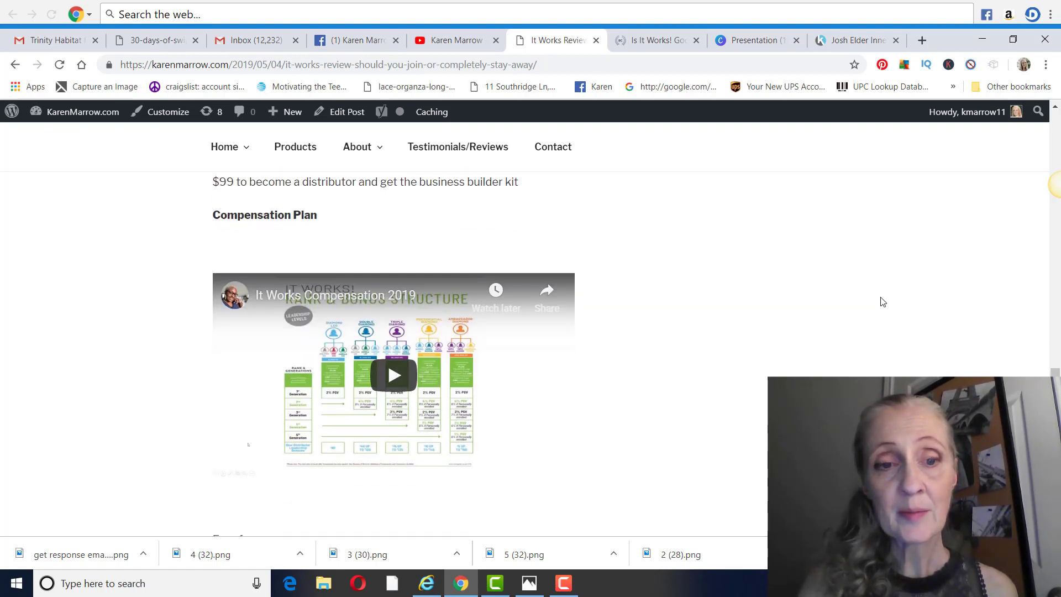
scroll("down", 3)
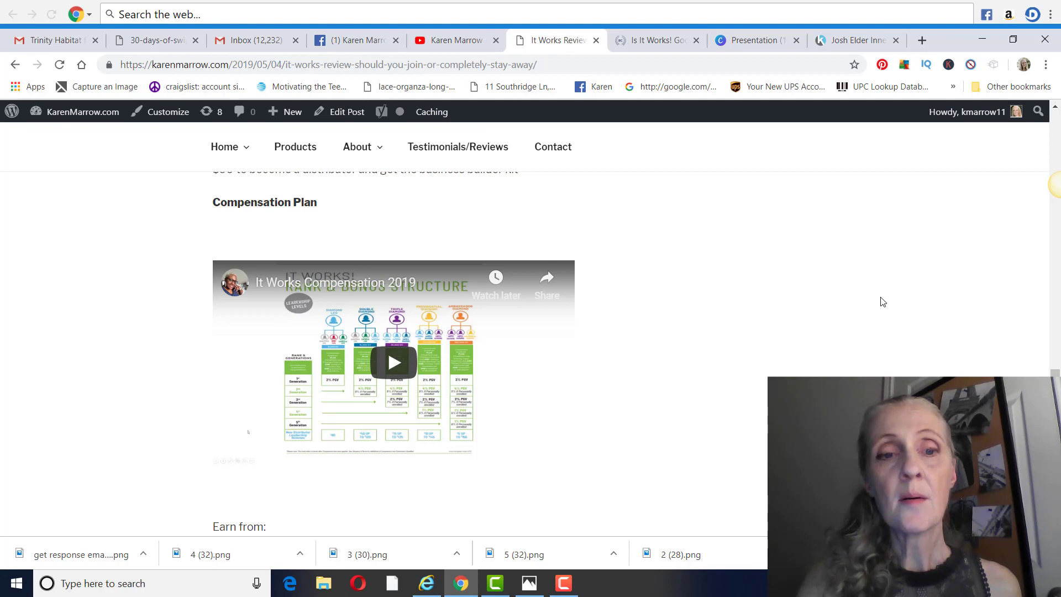
mouse_move(524, 314)
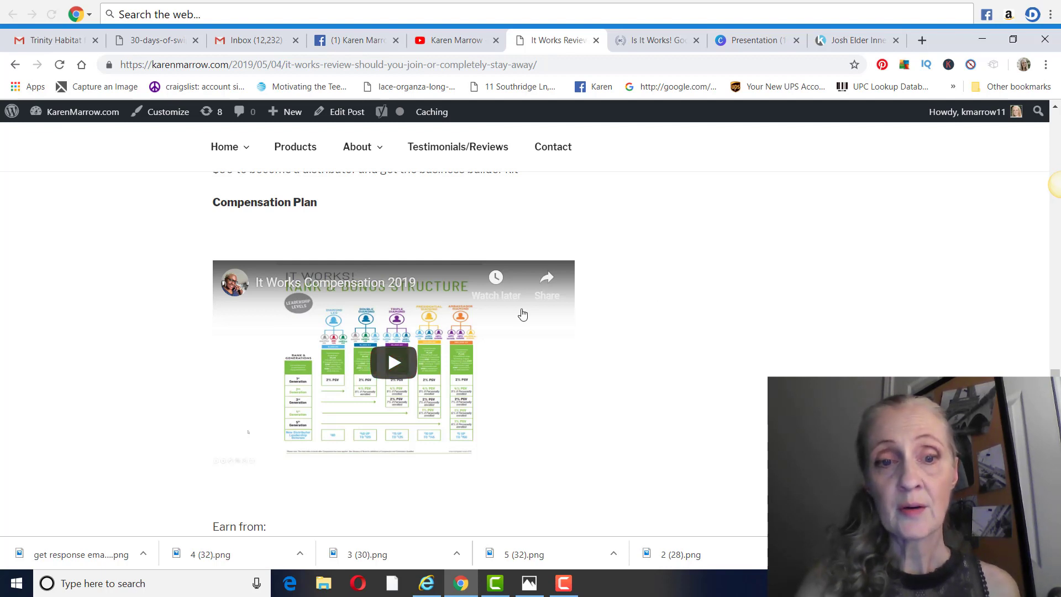
mouse_move(730, 276)
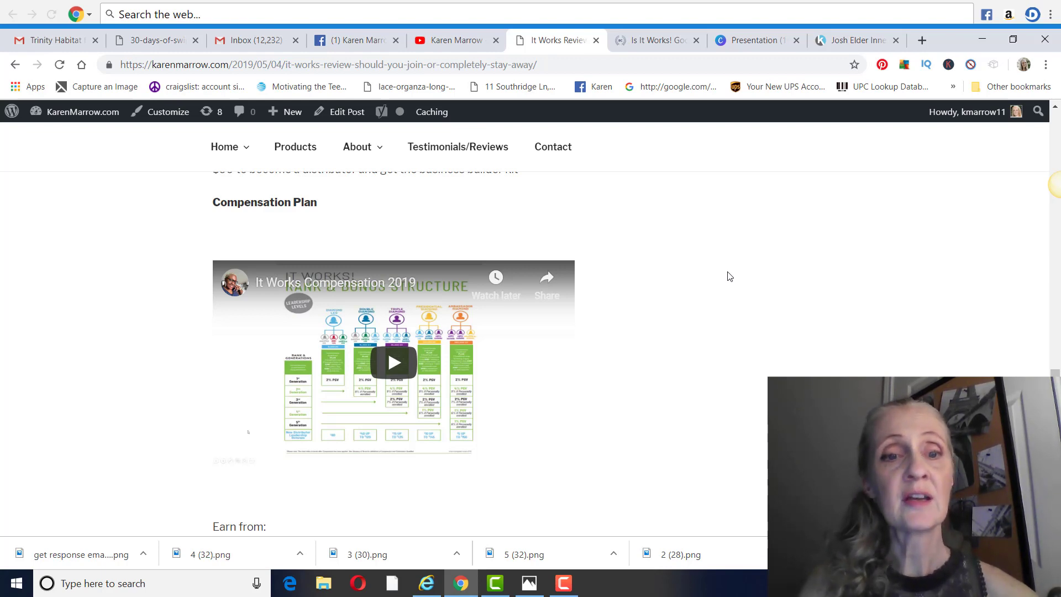
scroll("down", 3)
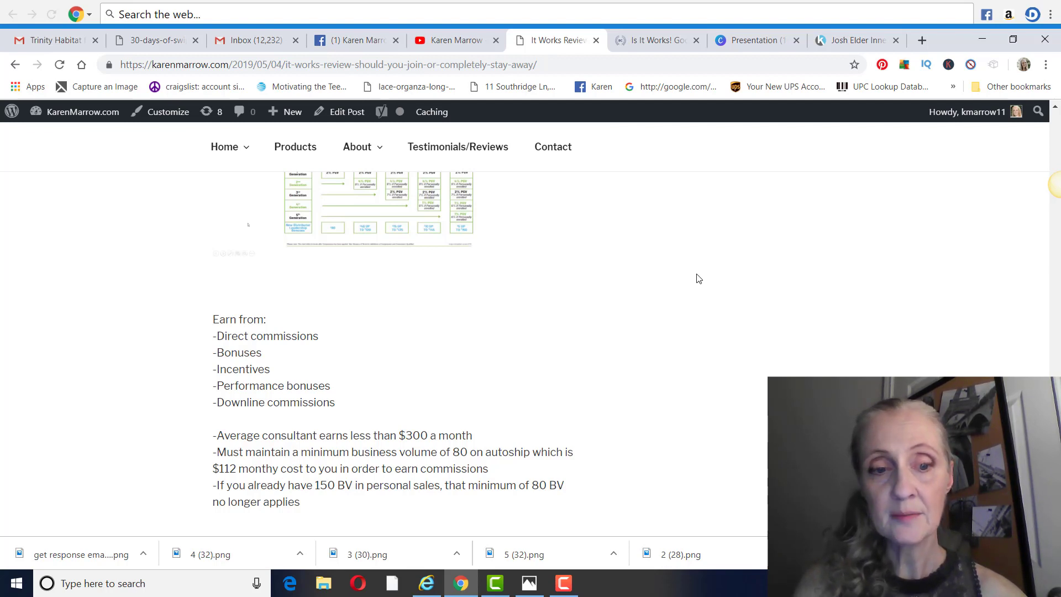
scroll("down", 3)
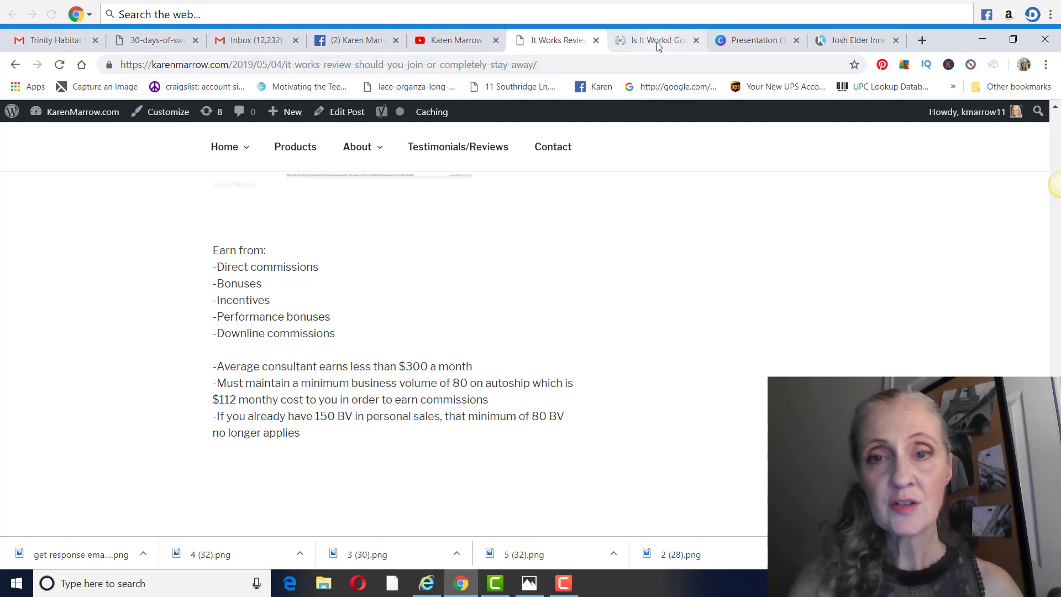
- Read BestCompany's It Works user reviews (2 stars, 126 ratings), then return to the blog review
left_click(653, 39)
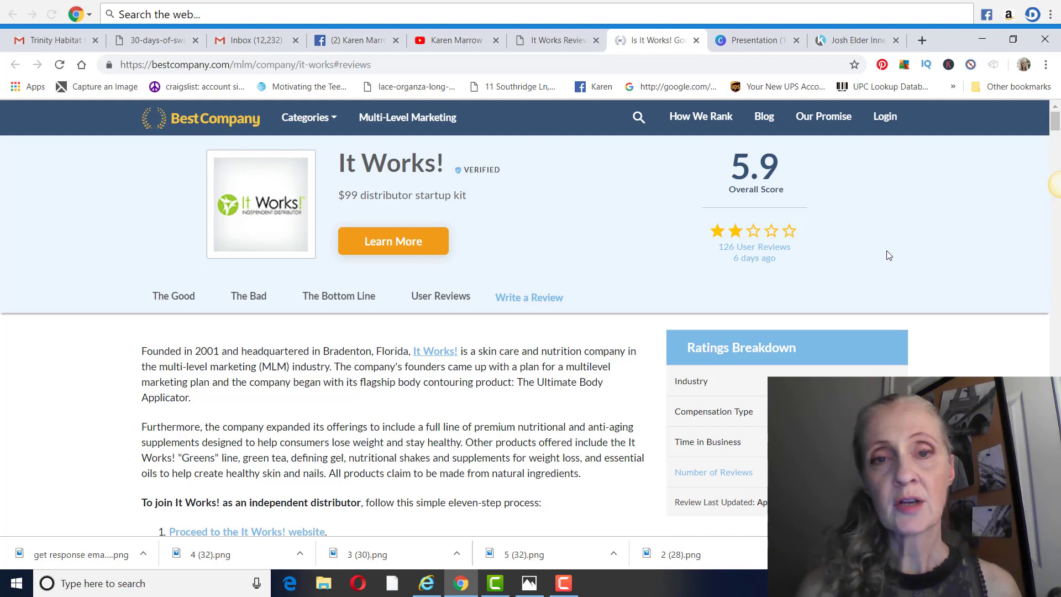
mouse_move(712, 238)
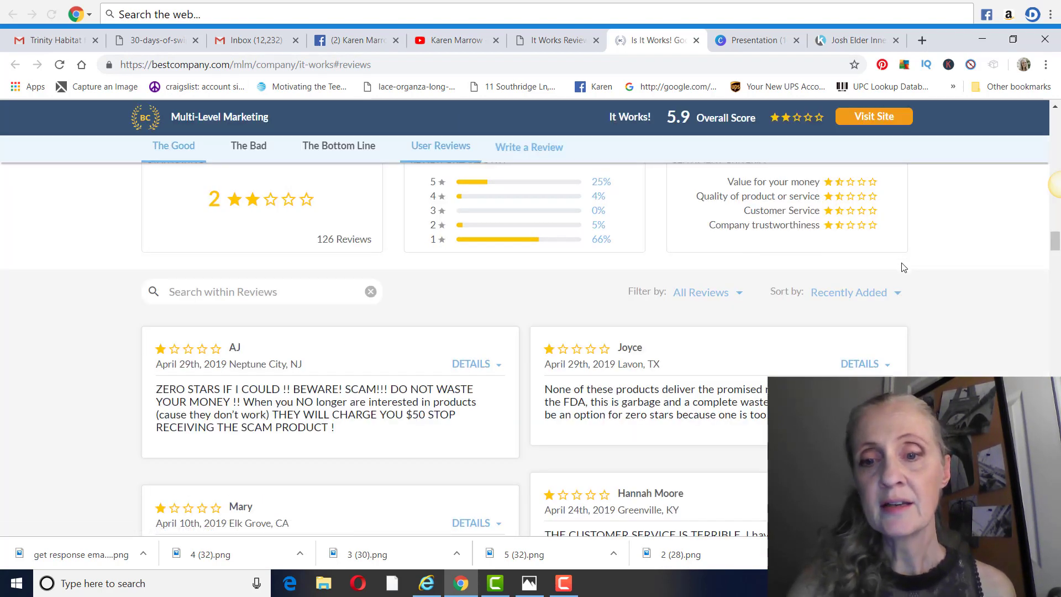
scroll("down", 3)
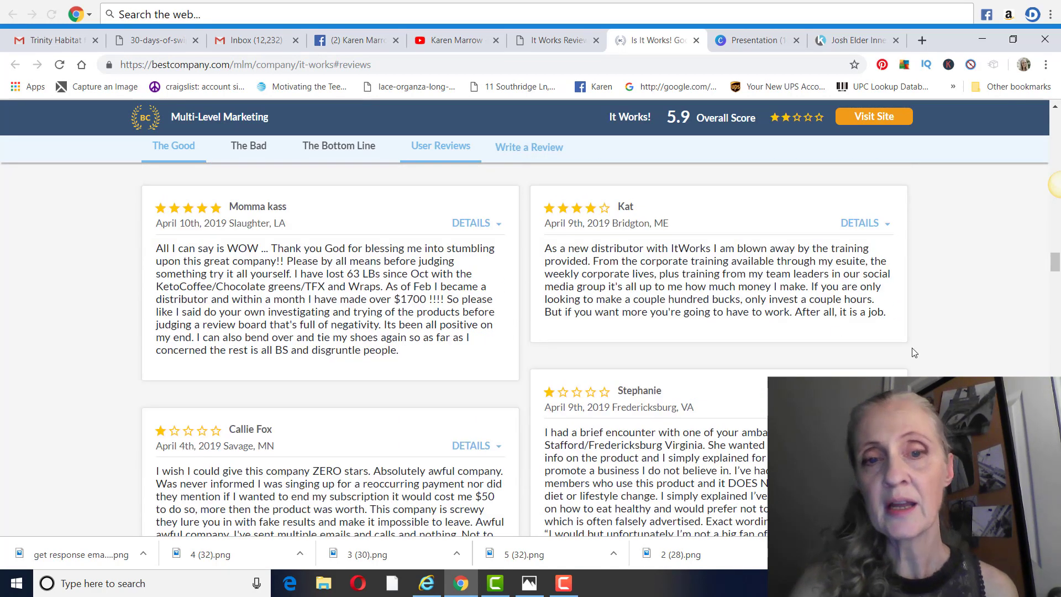
mouse_move(730, 286)
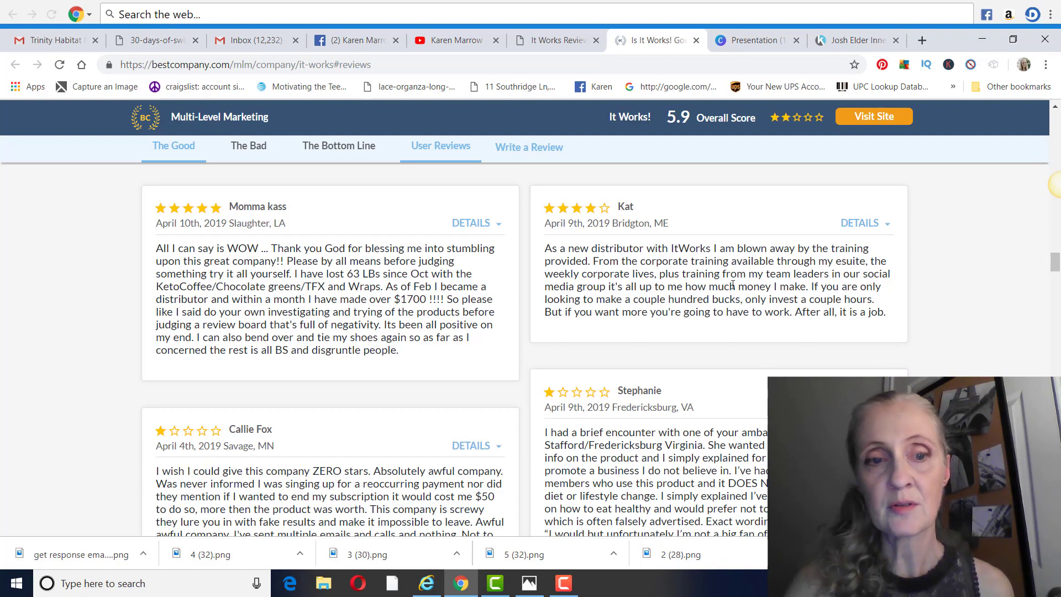
scroll("down", 3)
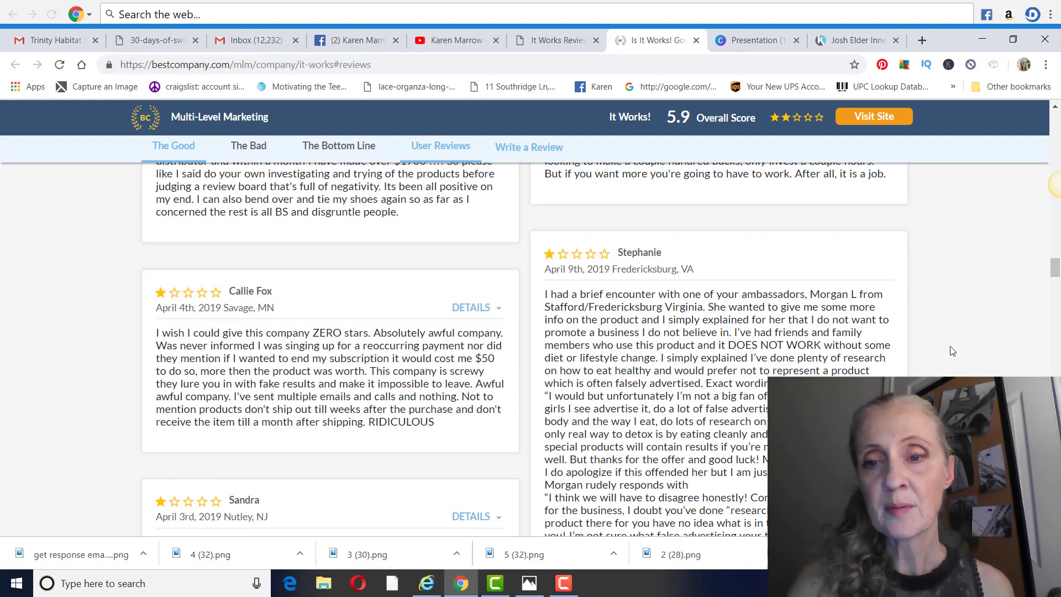
scroll("down", 3)
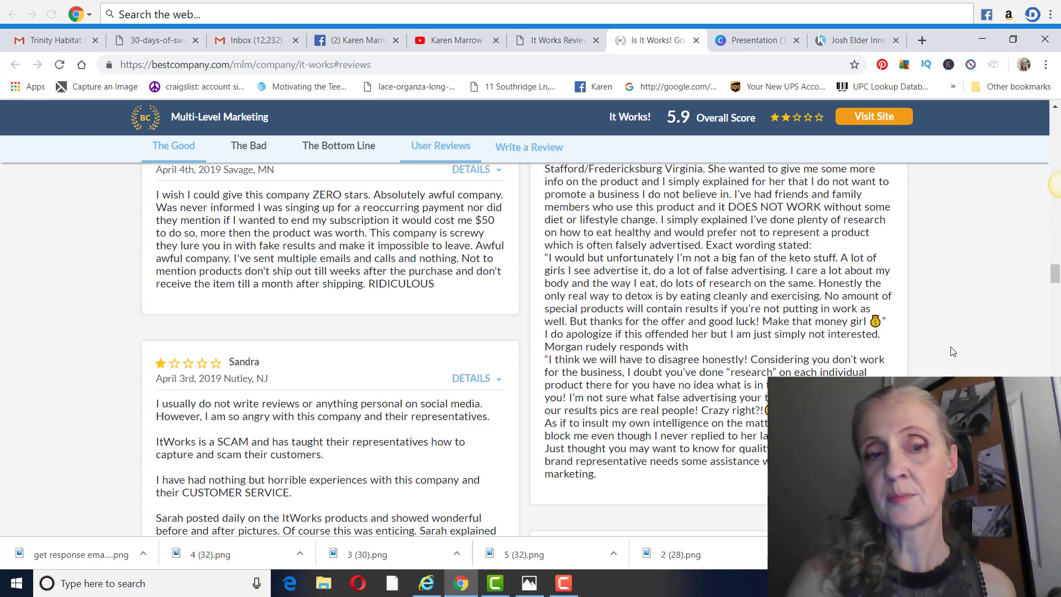
scroll("down", 3)
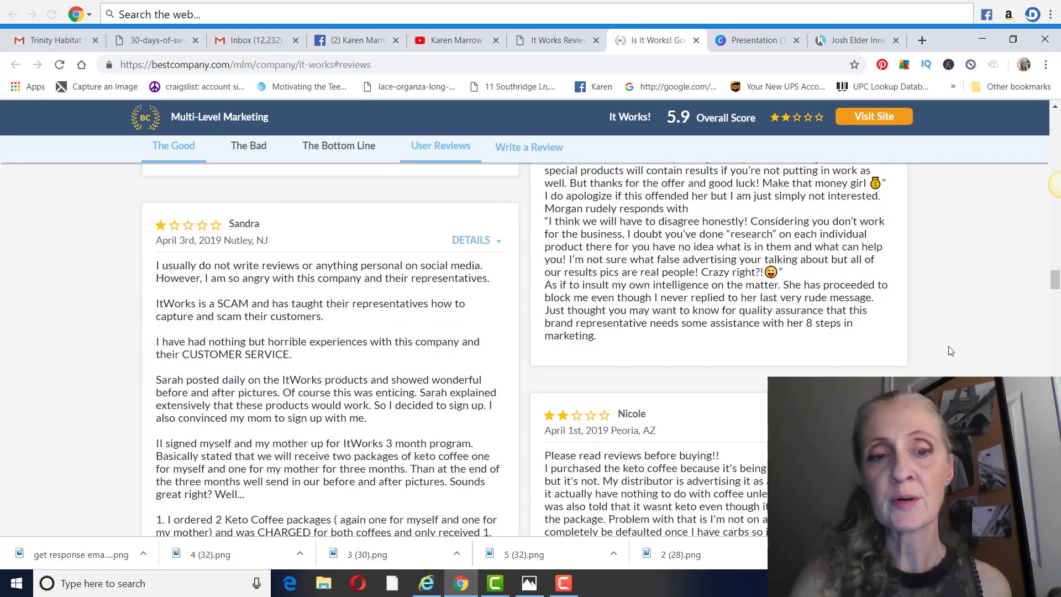
scroll("down", 3)
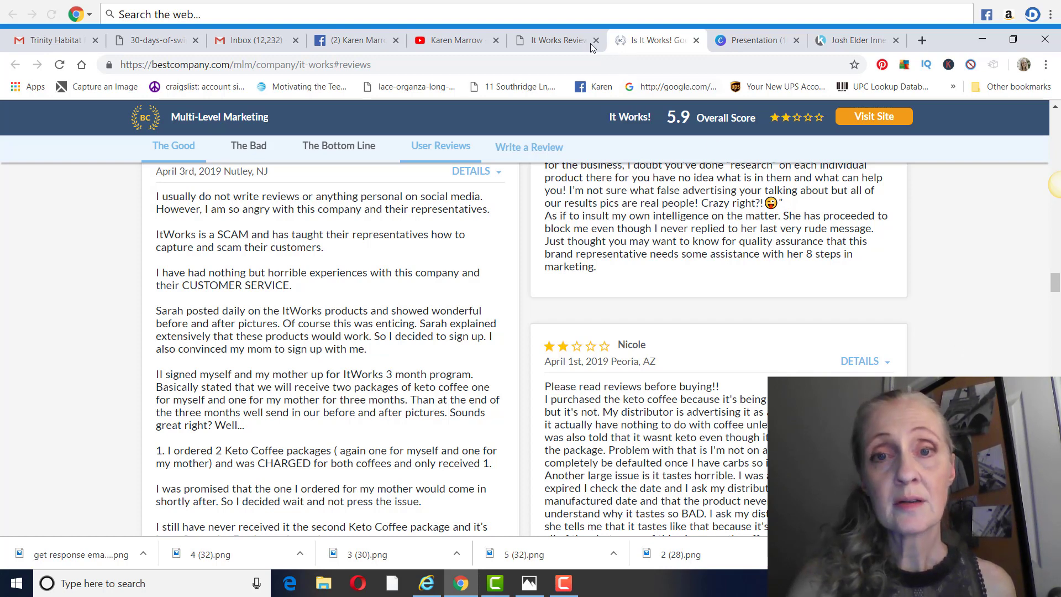
left_click(552, 39)
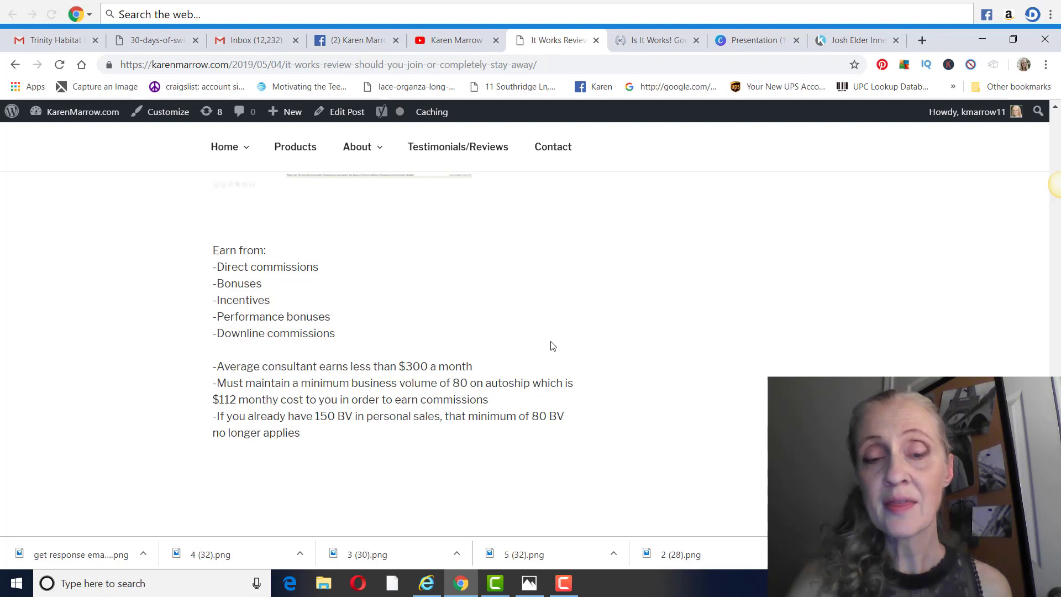
mouse_move(598, 245)
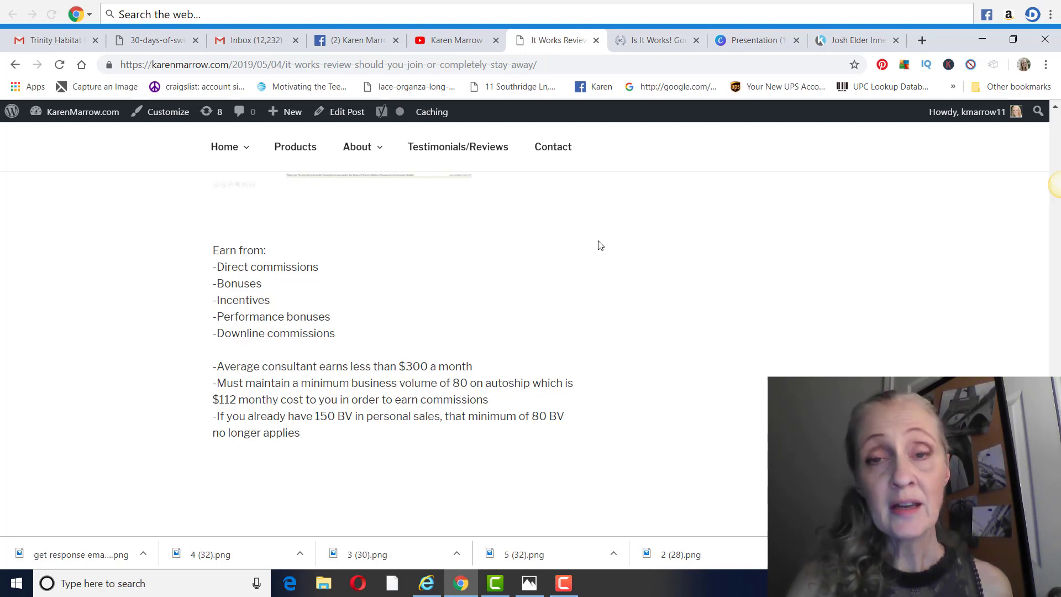
- Read the Problems page and move to page 2 listing recruiting challenges
left_click(753, 40)
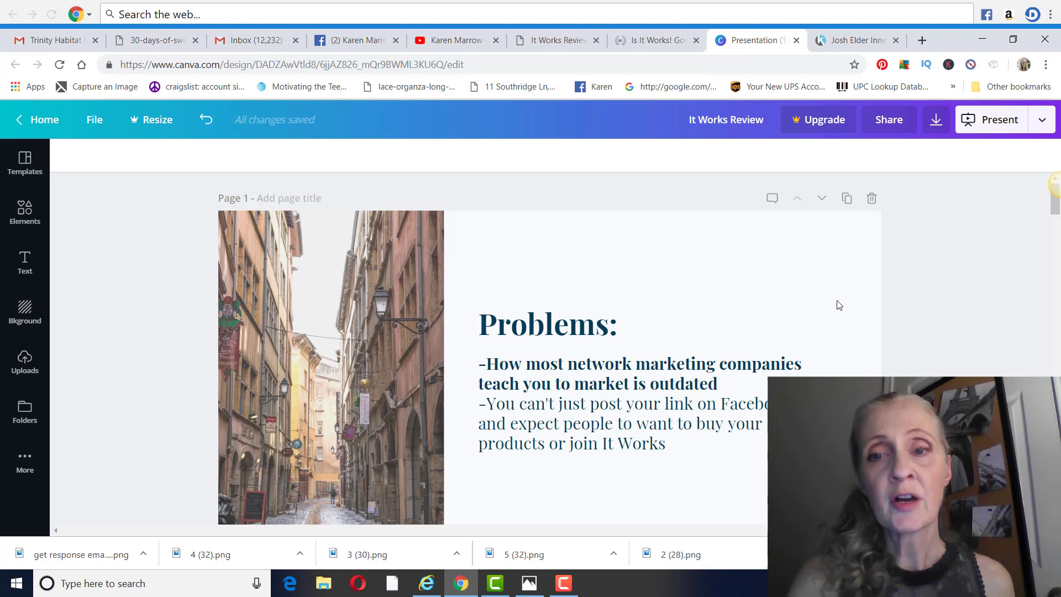
scroll("down", 3)
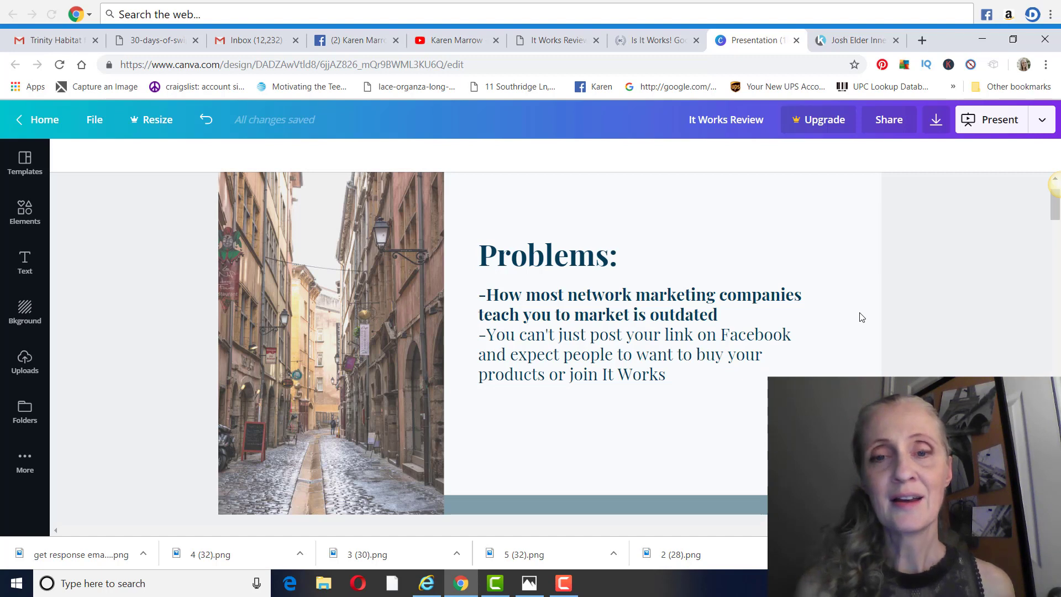
mouse_move(864, 328)
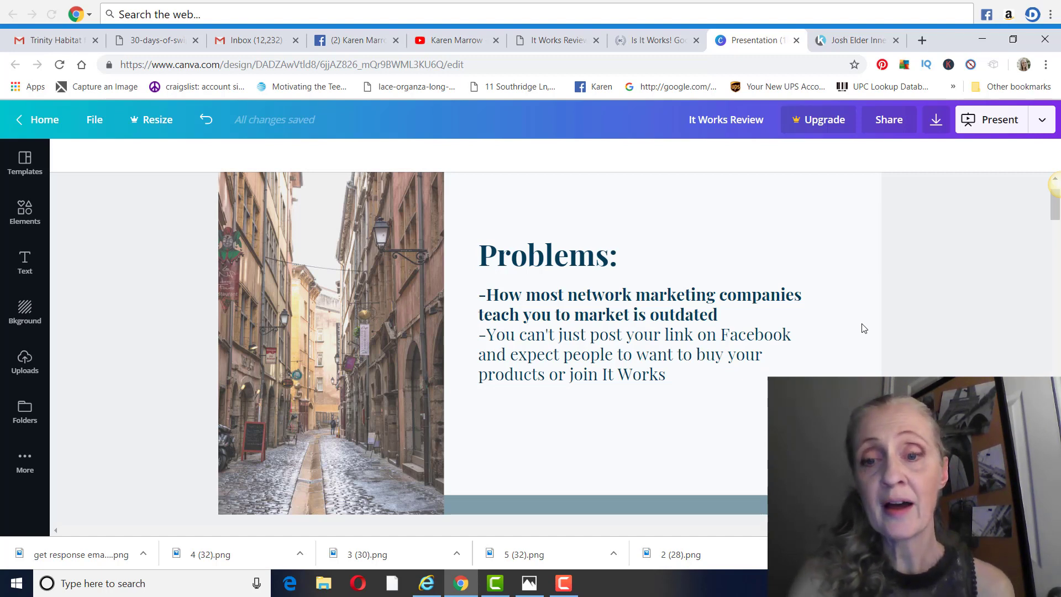
mouse_move(907, 329)
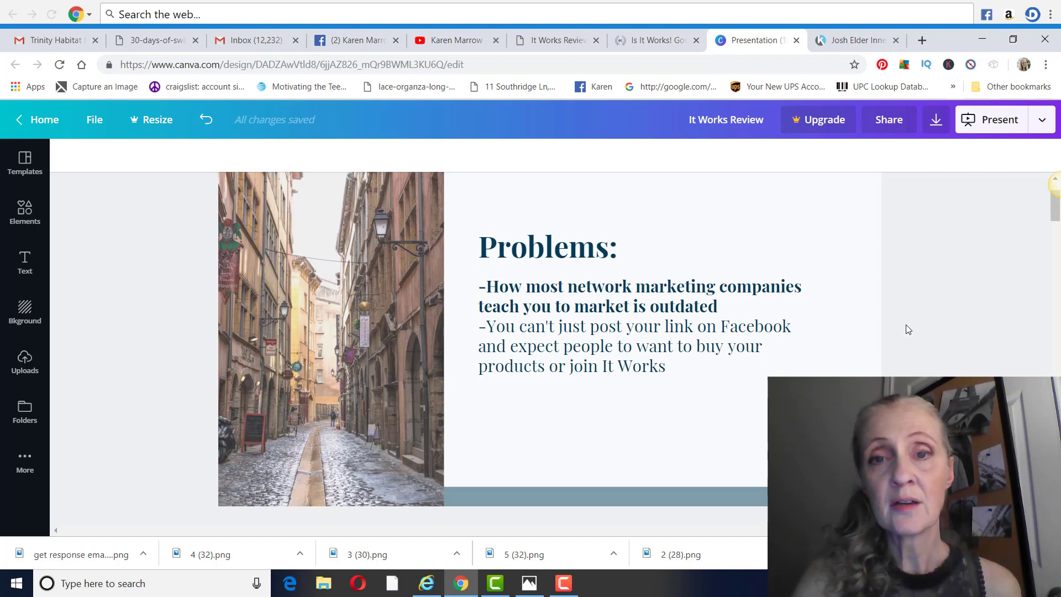
scroll("down", 3)
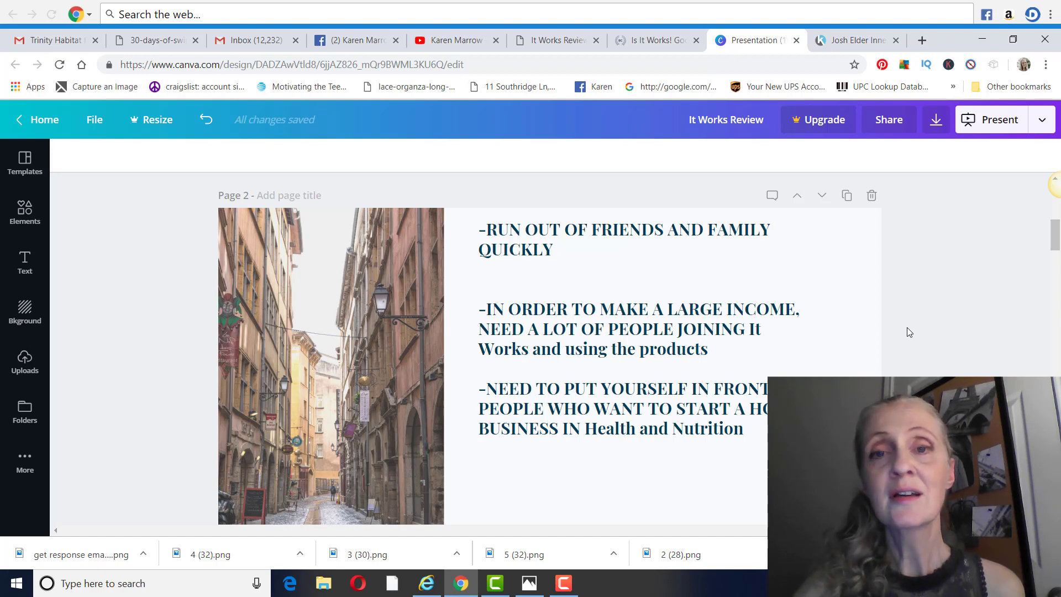
- Move down to the My Story slide about starting a travel MLM in 2007
scroll("down", 3)
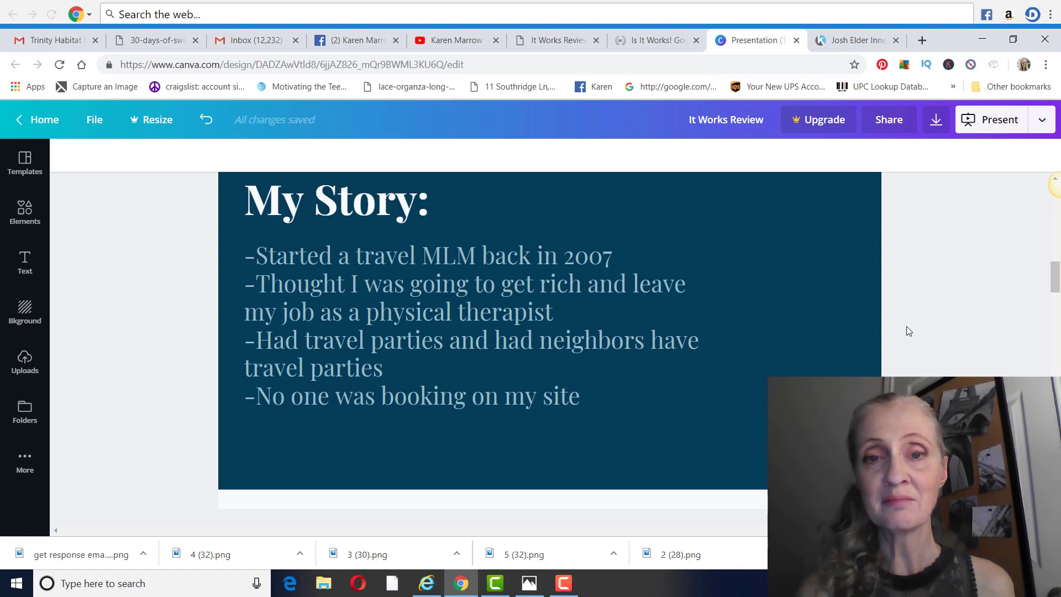
mouse_move(809, 367)
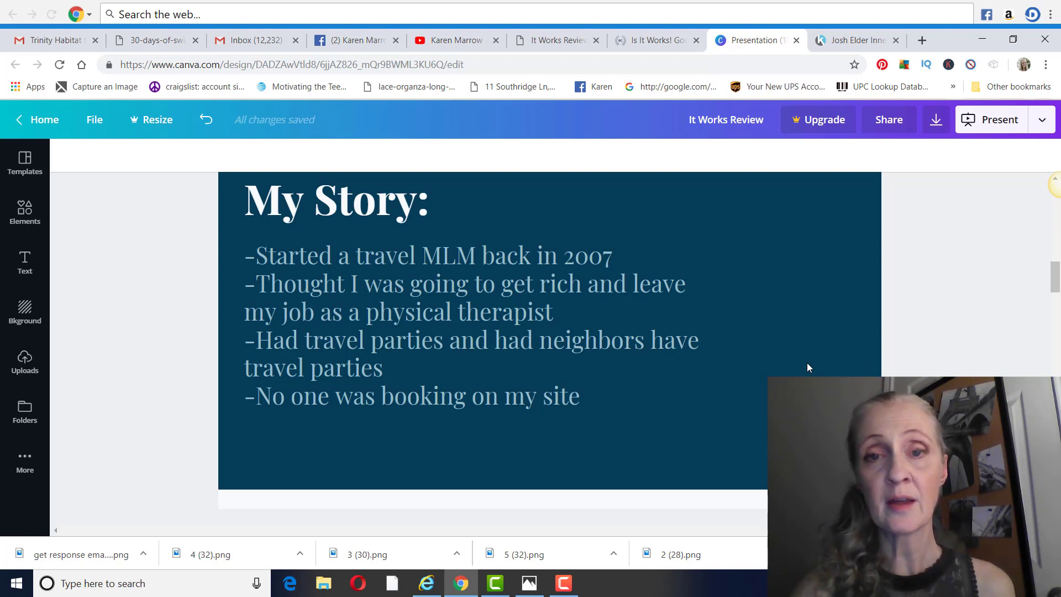
mouse_move(896, 341)
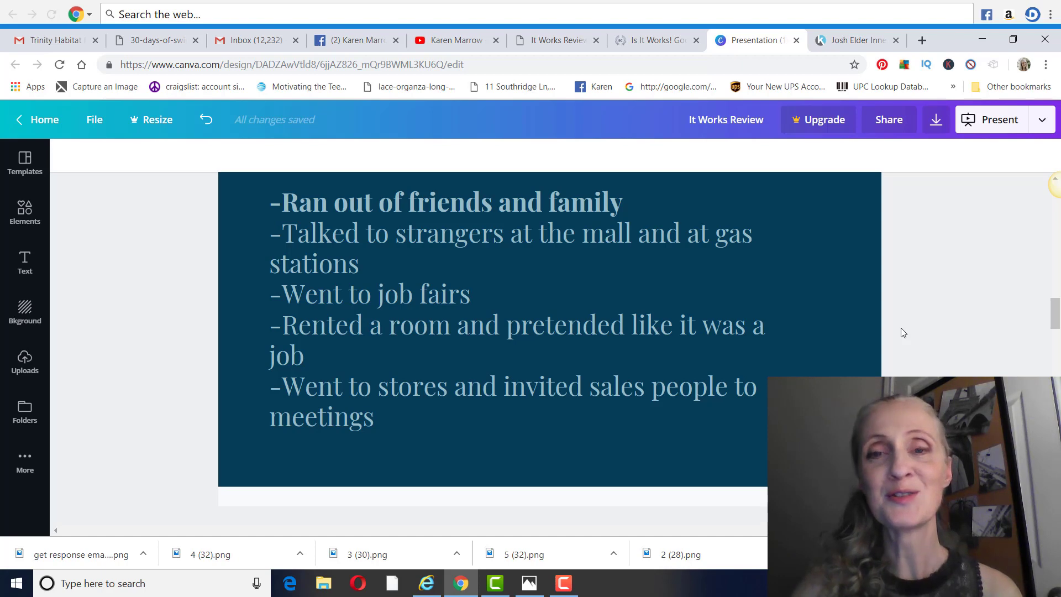
- Move to page 5 on co-workers never showing up and bought leads not joining
scroll("down", 3)
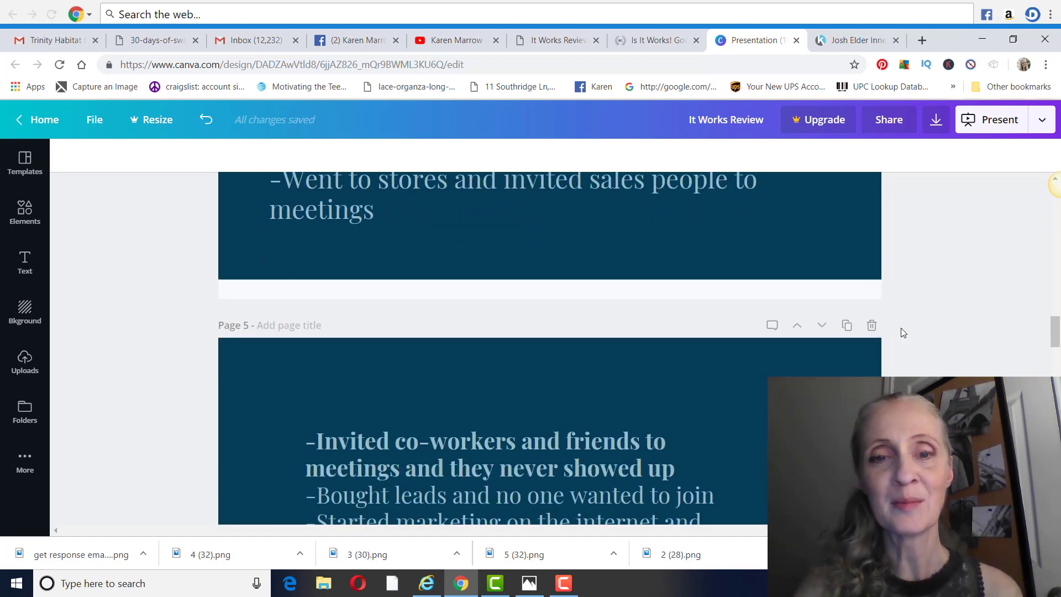
scroll("down", 3)
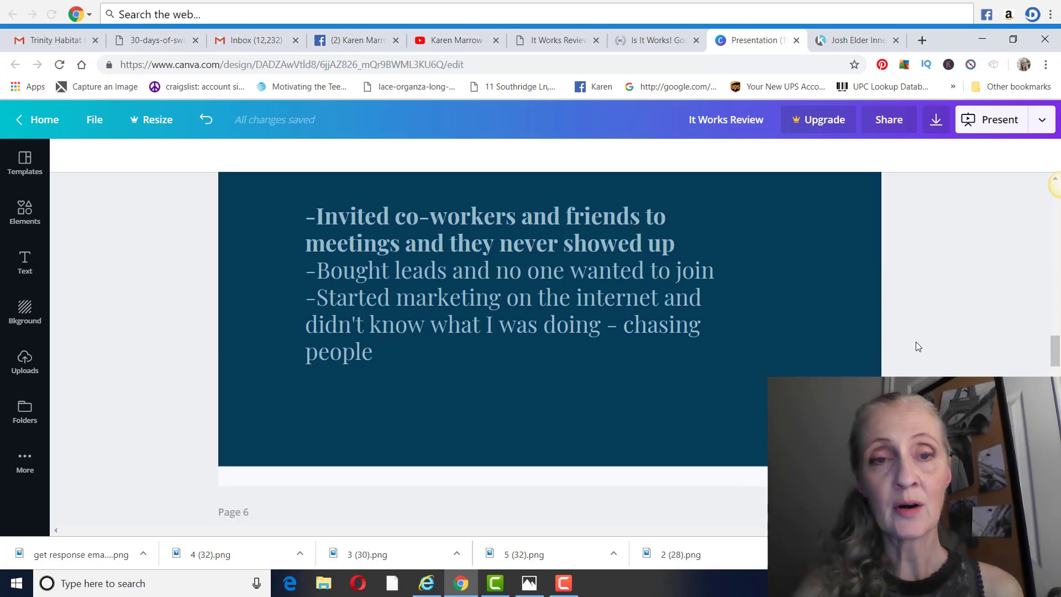
- Move to page 7, Results since last summer, with daily leads and $10,320 in 39 days
scroll("down", 3)
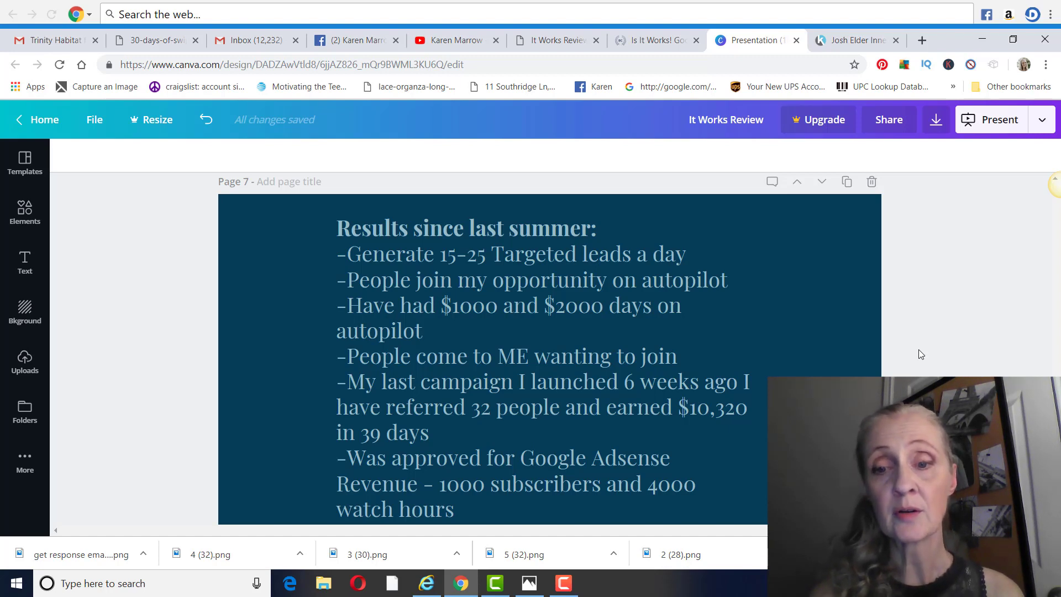
mouse_move(887, 359)
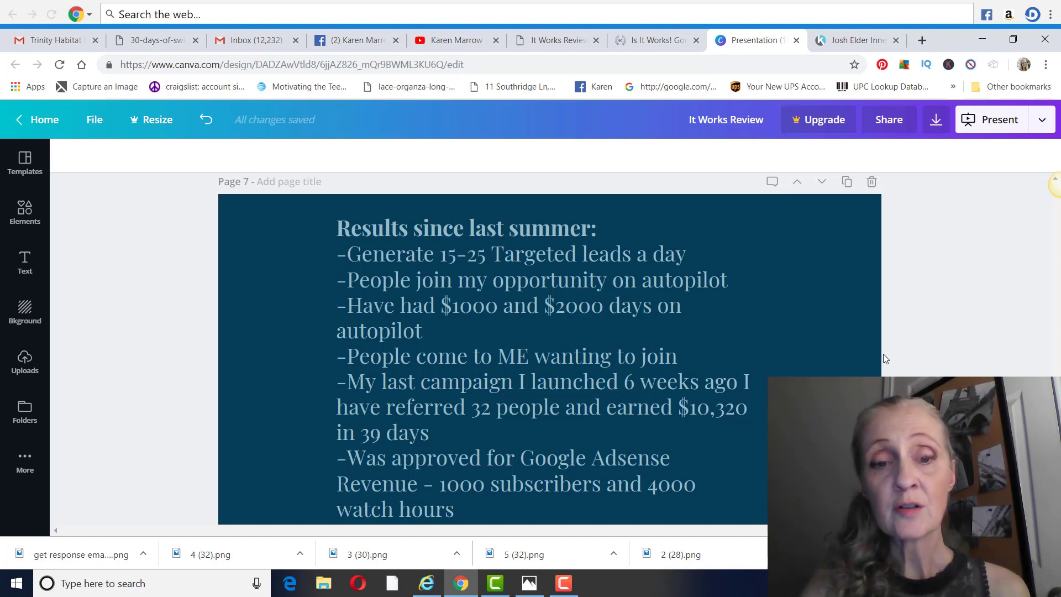
mouse_move(863, 352)
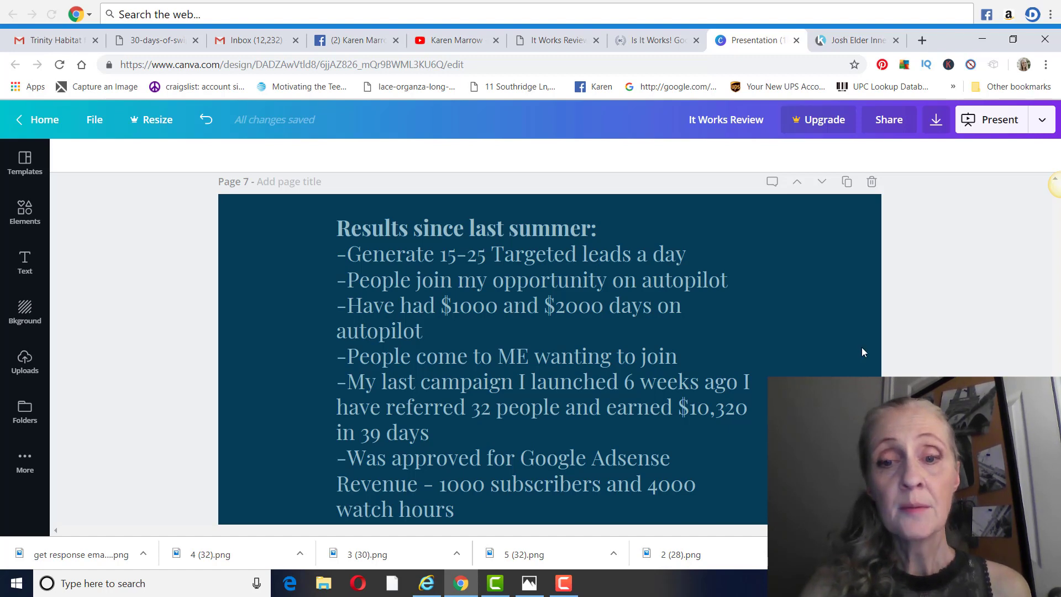
scroll("down", 3)
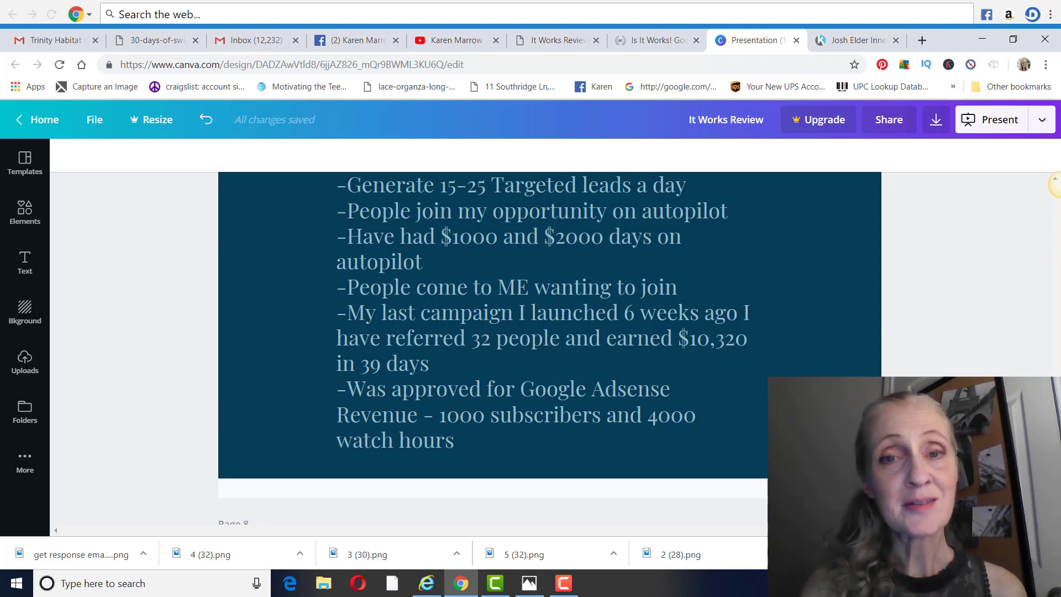
- Bring page 8, Marketing Ideas (YouTube channel, email list), fully into view
scroll("down", 3)
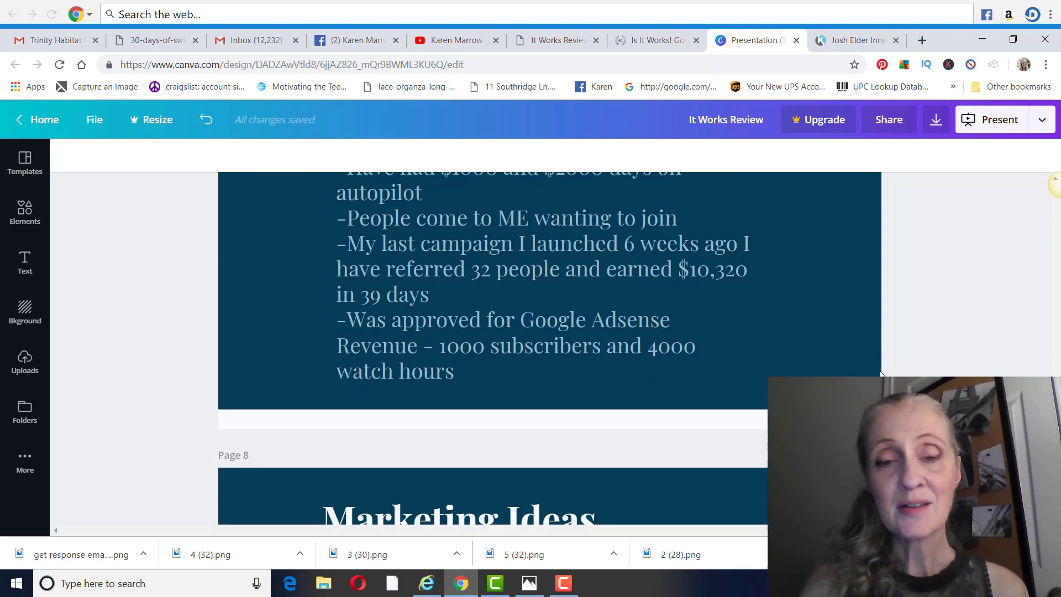
scroll("down", 3)
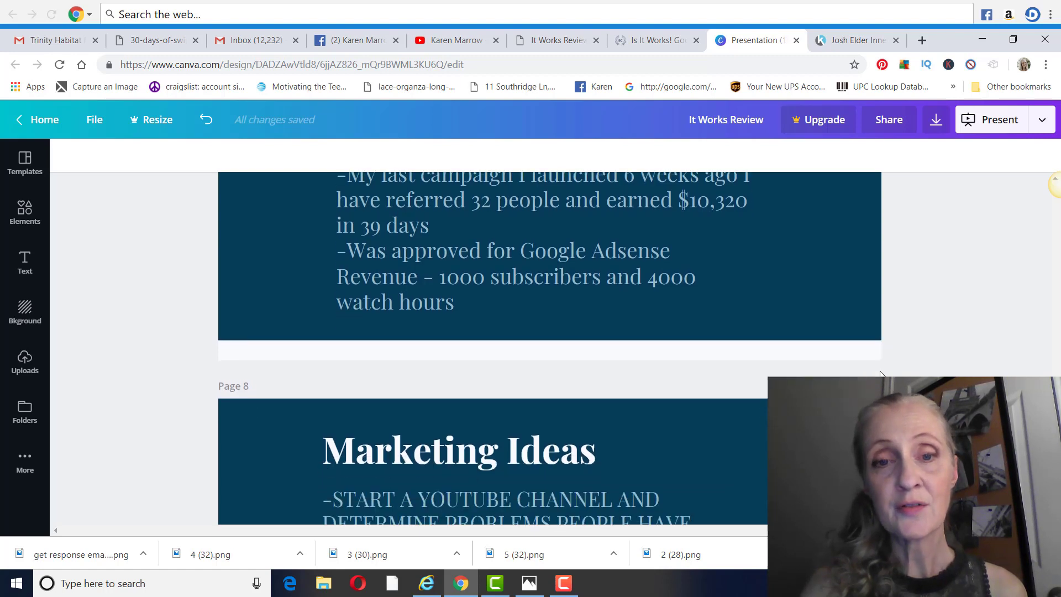
scroll("down", 3)
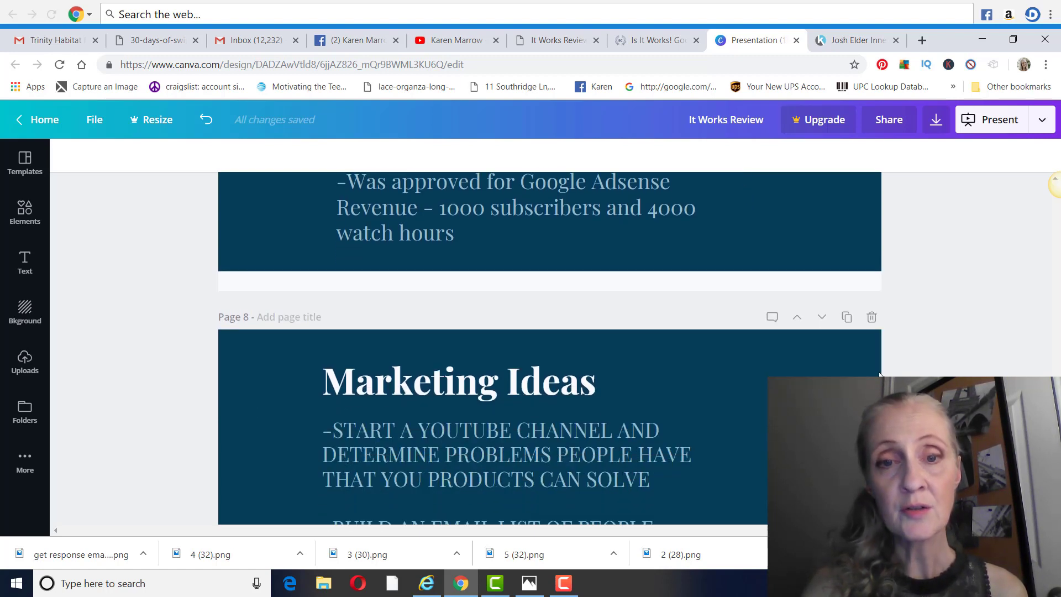
scroll("down", 3)
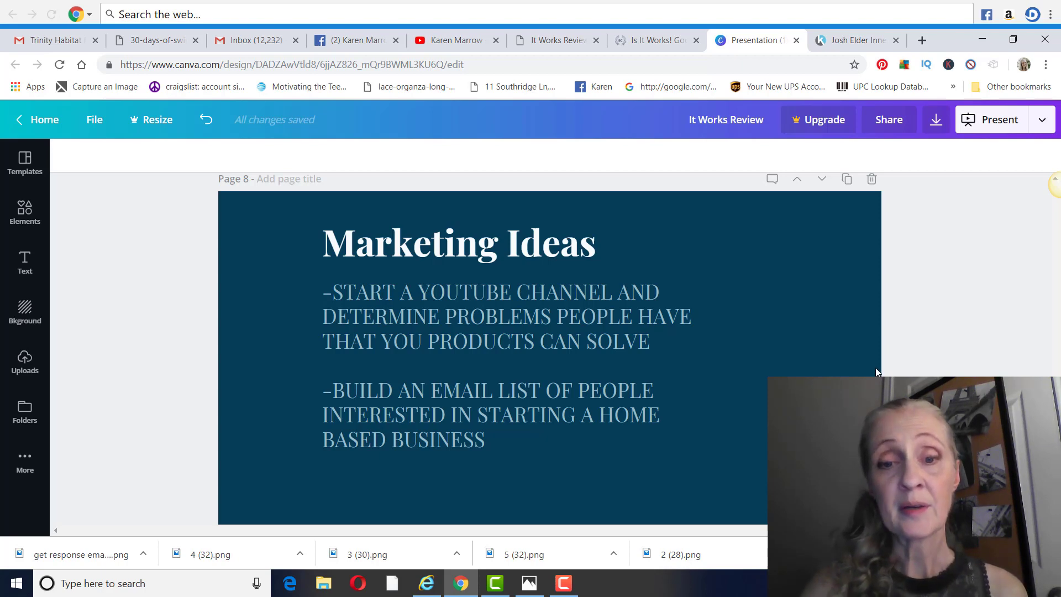
- Read page 9's keyword ideas for marketing It Works, then switch to the YouTube channel page
scroll("down", 3)
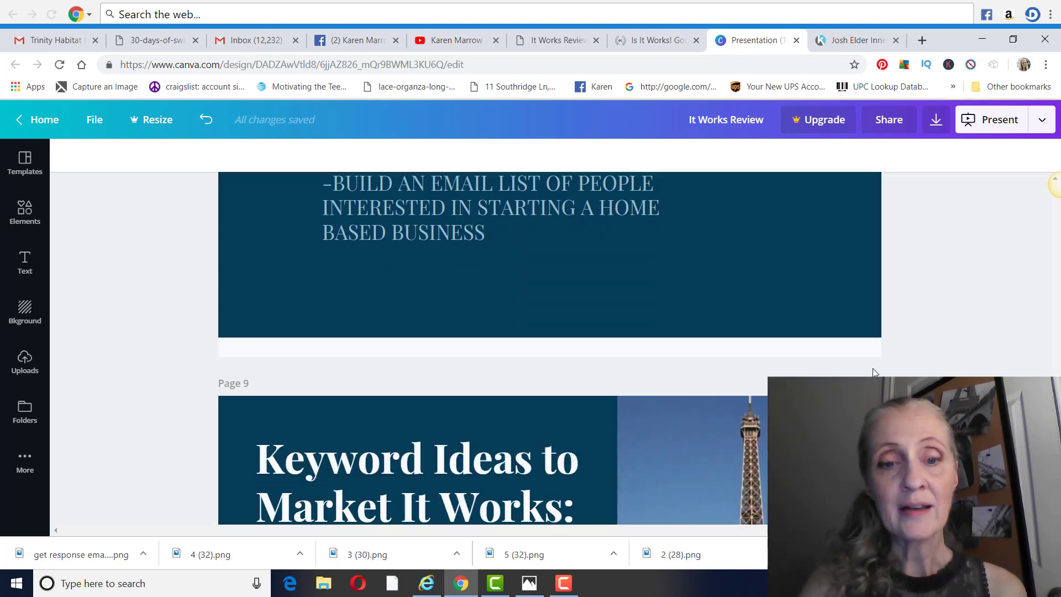
scroll("down", 3)
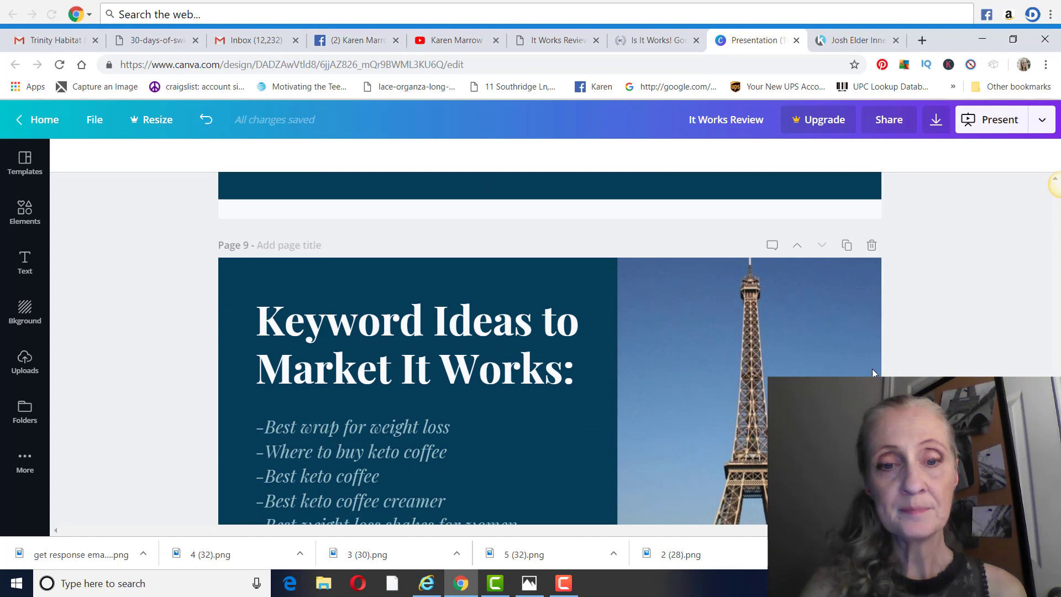
scroll("down", 3)
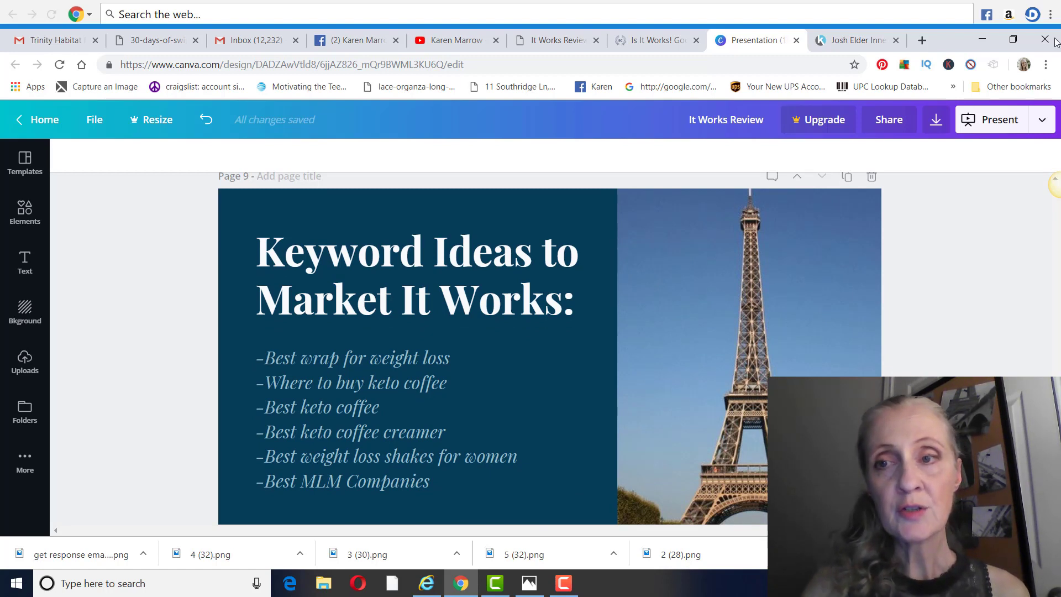
left_click(922, 40)
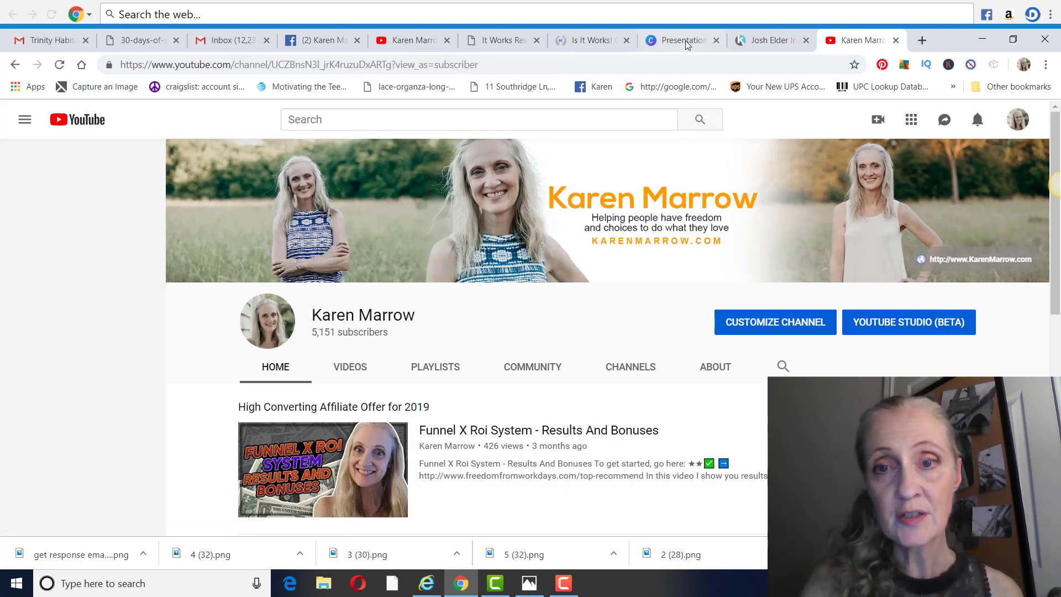
left_click(679, 40)
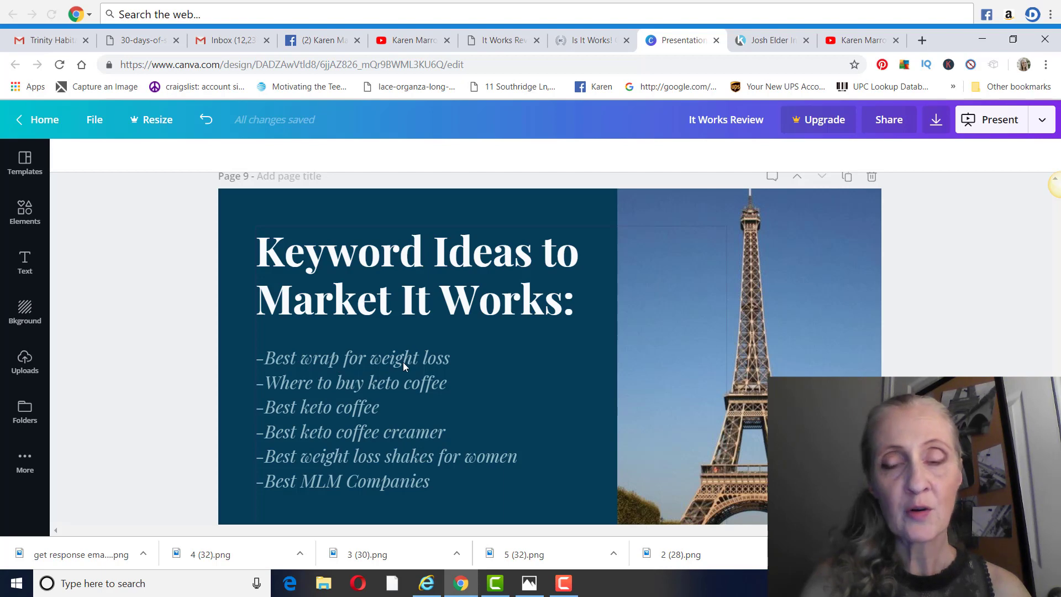
left_click(860, 40)
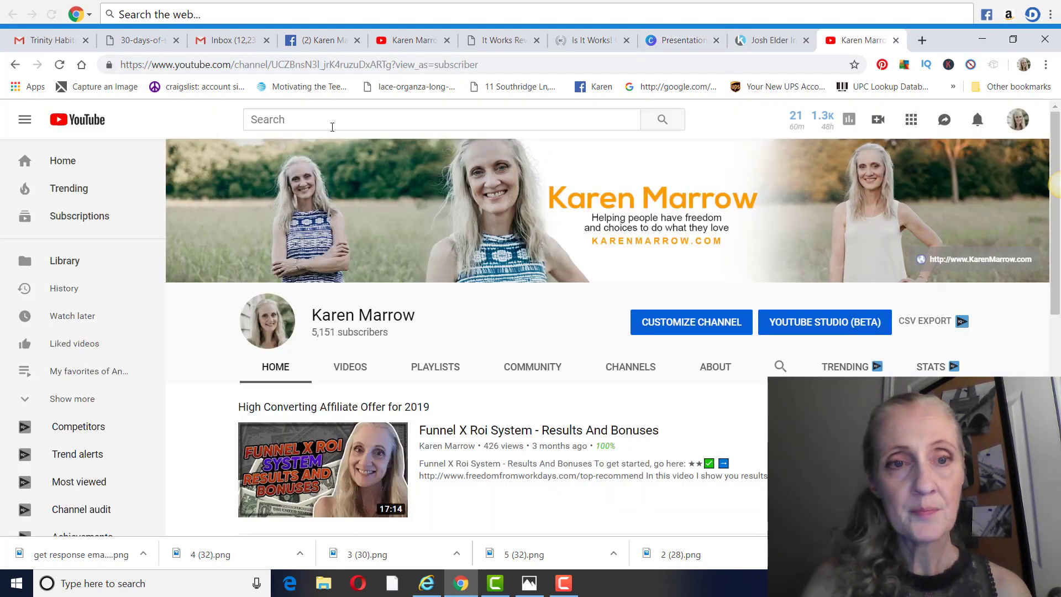
- Search YouTube for 'best wrap for weight loss' using the weight loss suggestion
type("best wrap for weigh")
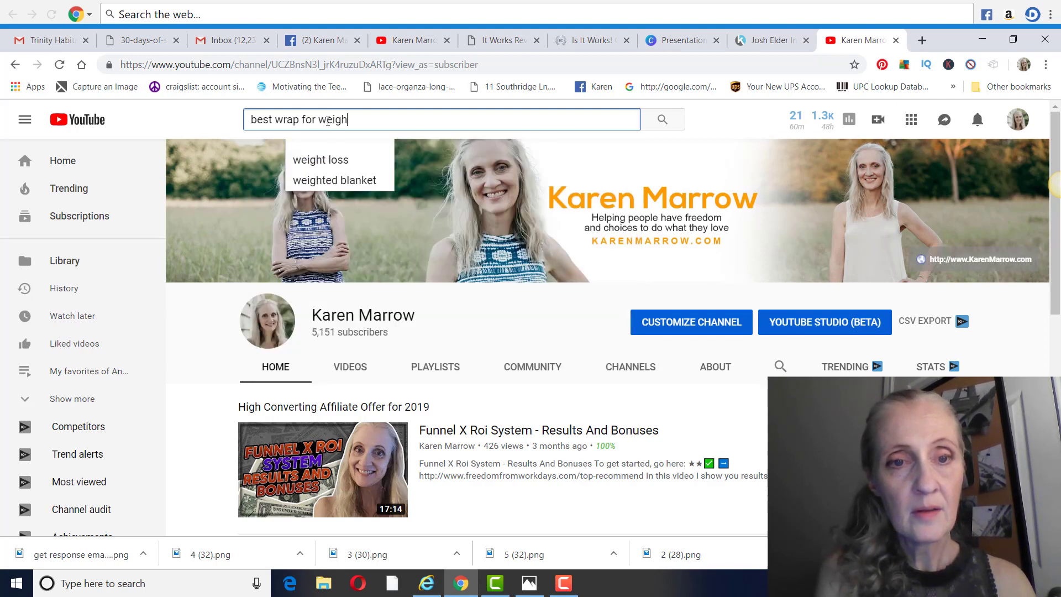
left_click(319, 160)
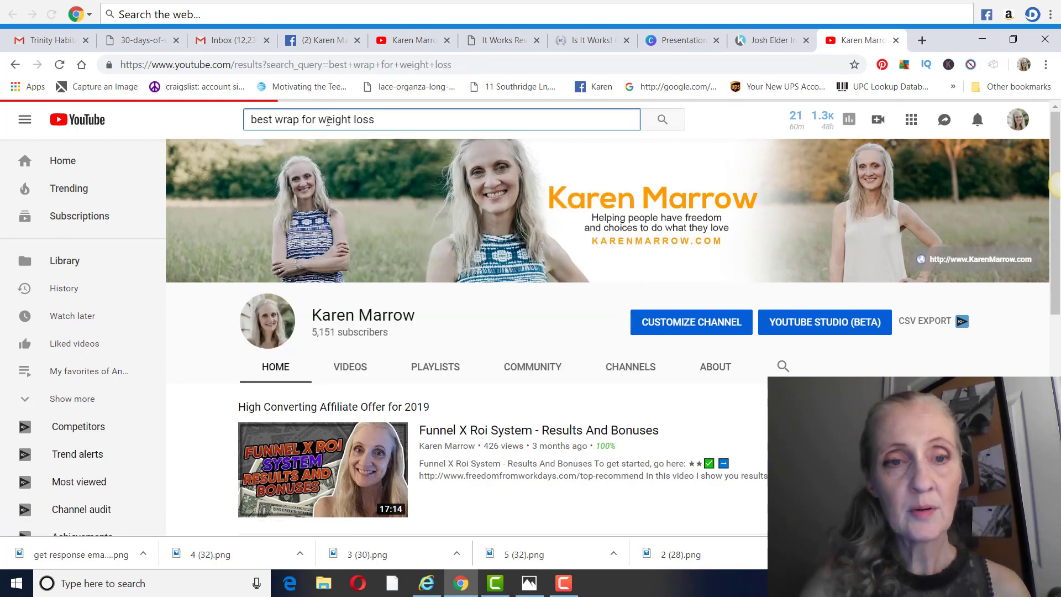
left_click(661, 119)
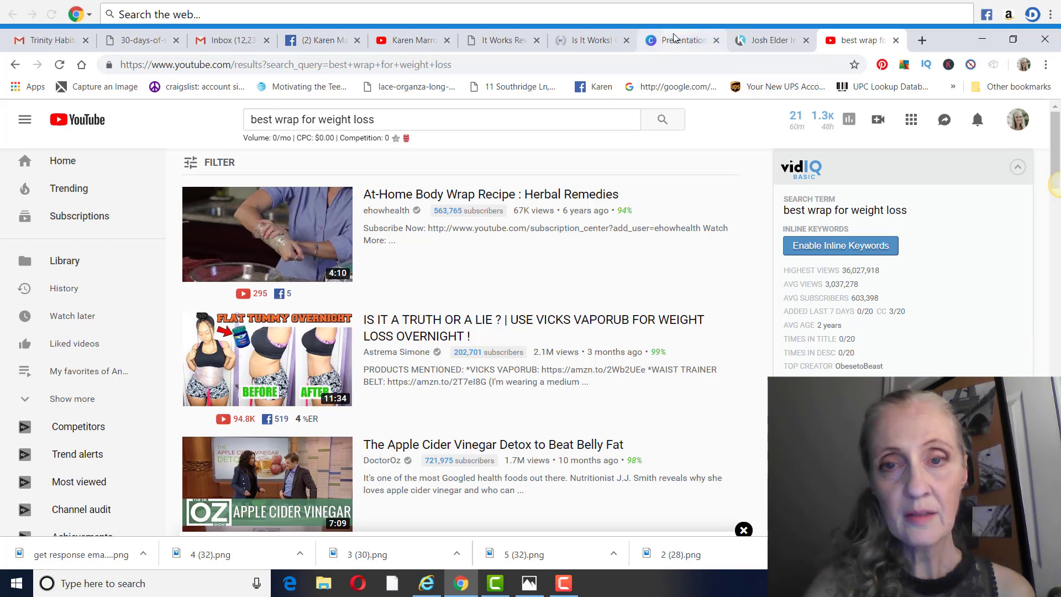
- Check the keyword slide, then search YouTube allintitle for 'where to buy keto coffee'
left_click(679, 40)
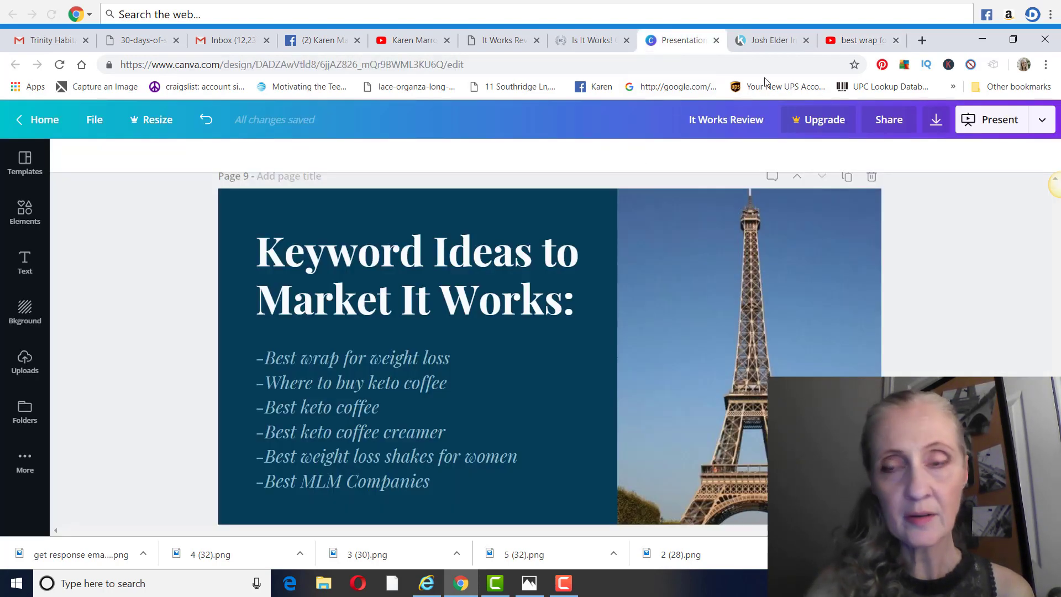
left_click(861, 39)
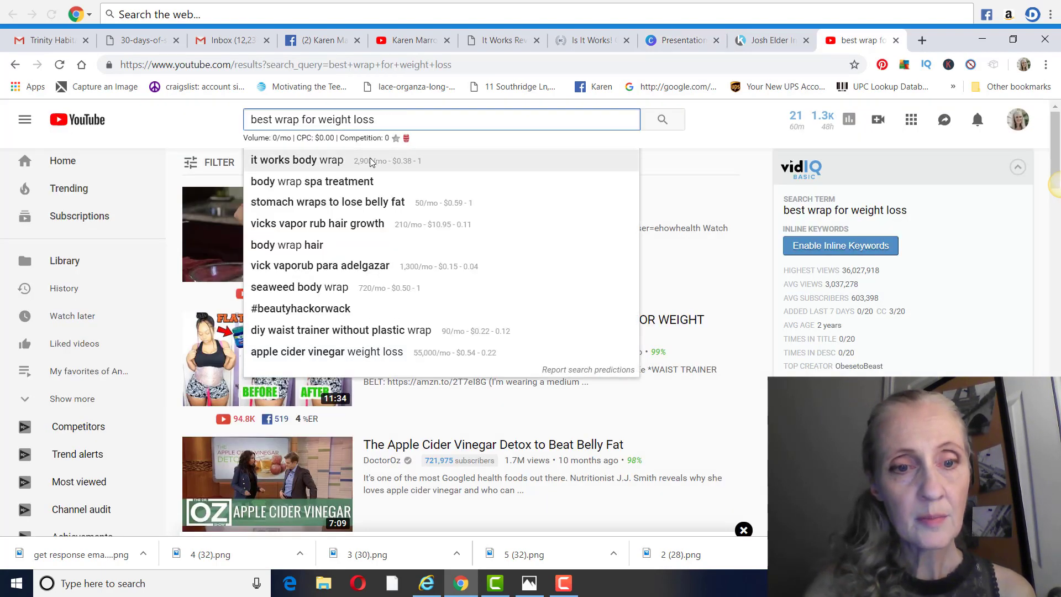
triple_click(440, 120)
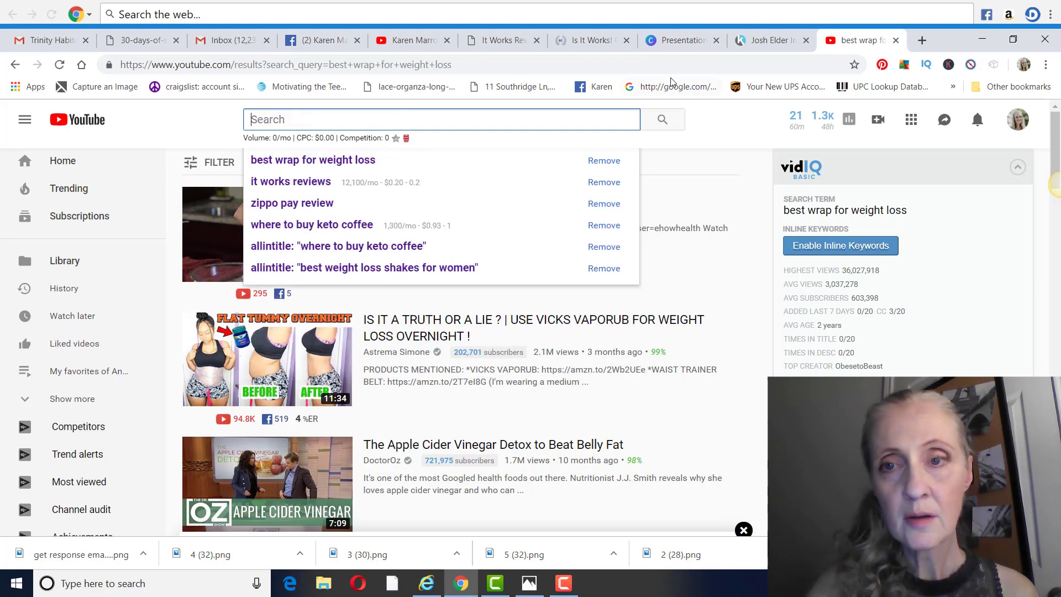
left_click(681, 40)
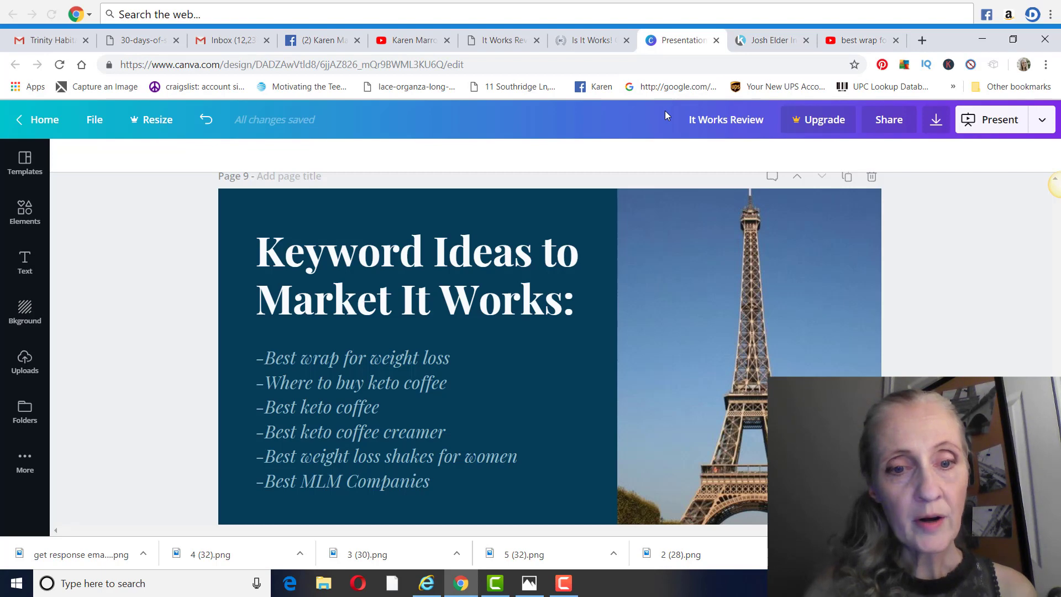
left_click(860, 40)
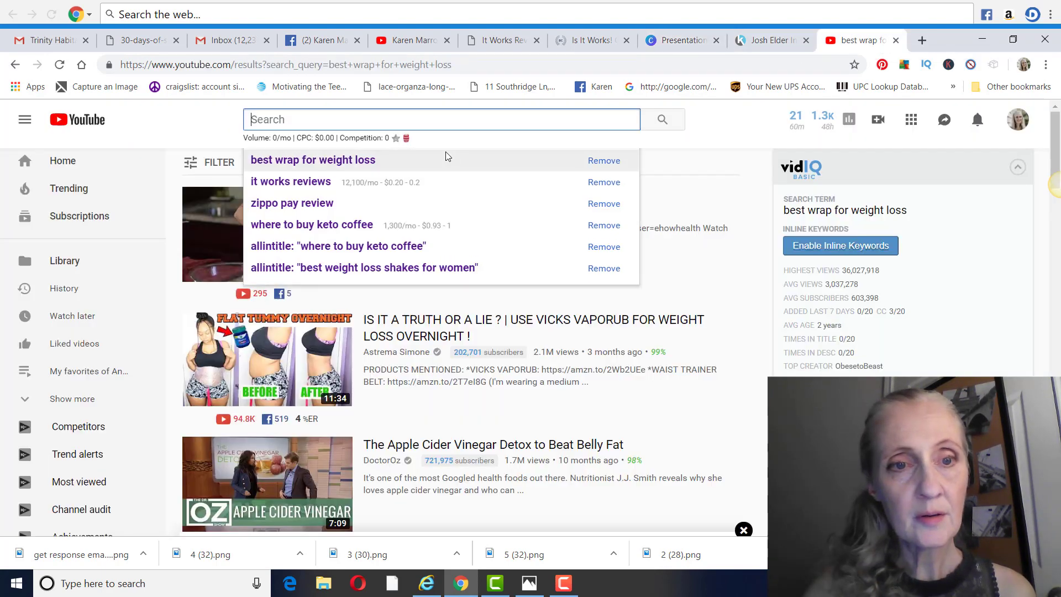
type("where to buy keto co")
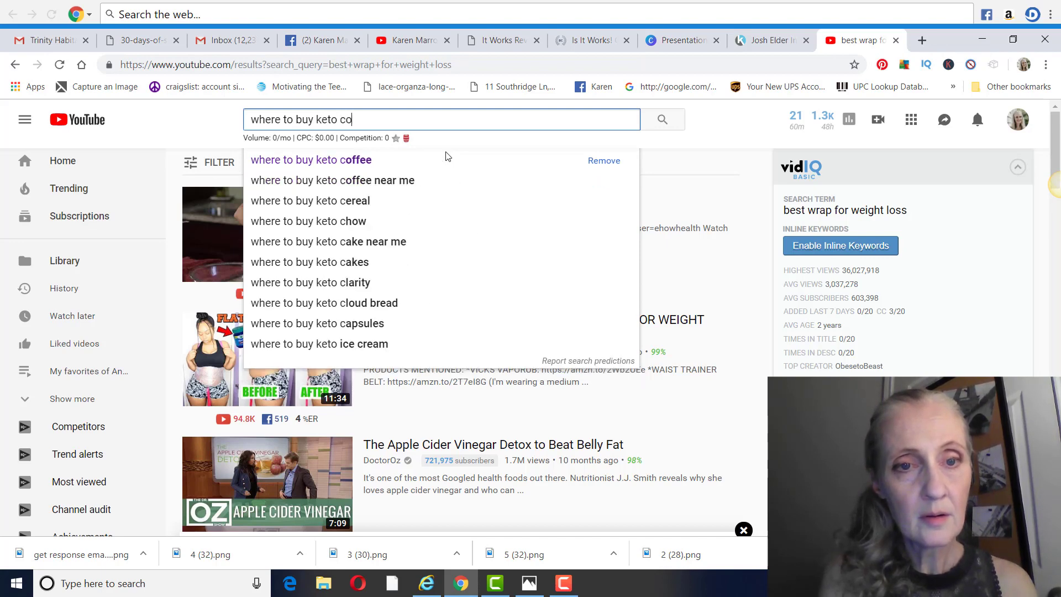
left_click(310, 159)
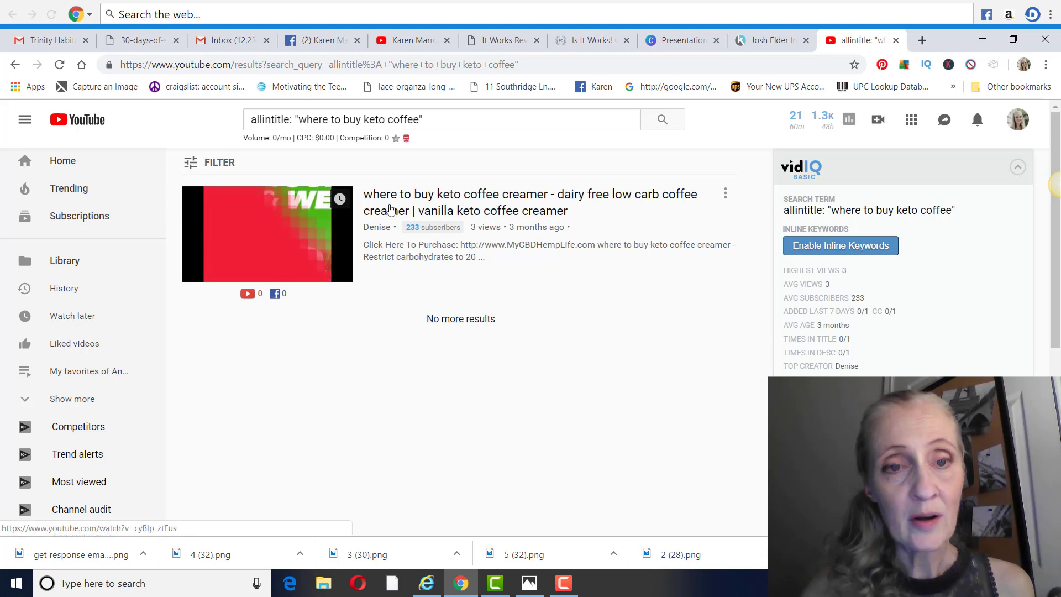
- Review the keyword list again and start entering 'best weight loss shakes' in YouTube
left_click(680, 40)
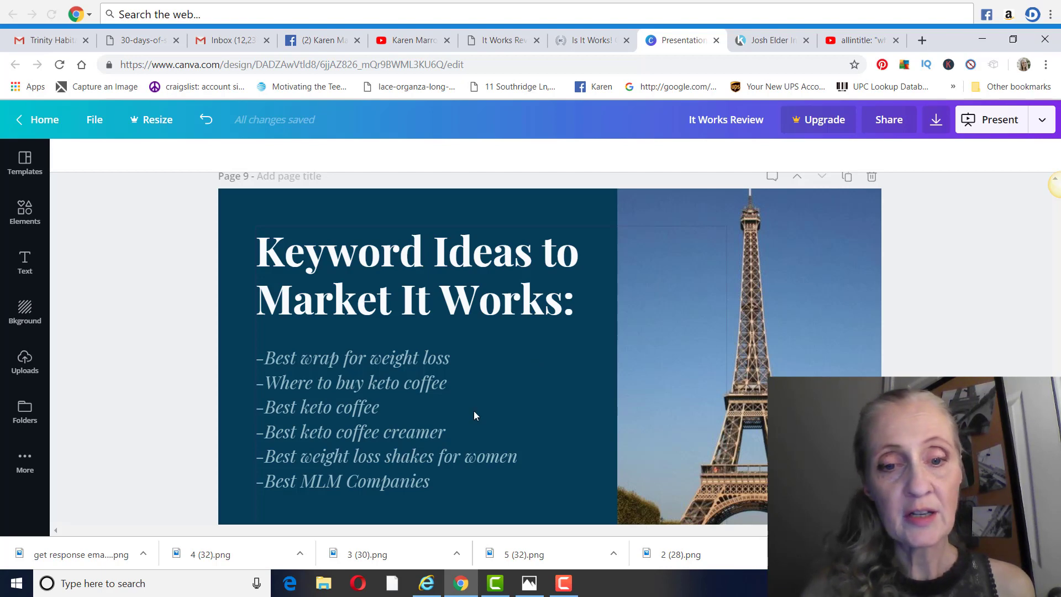
left_click(856, 40)
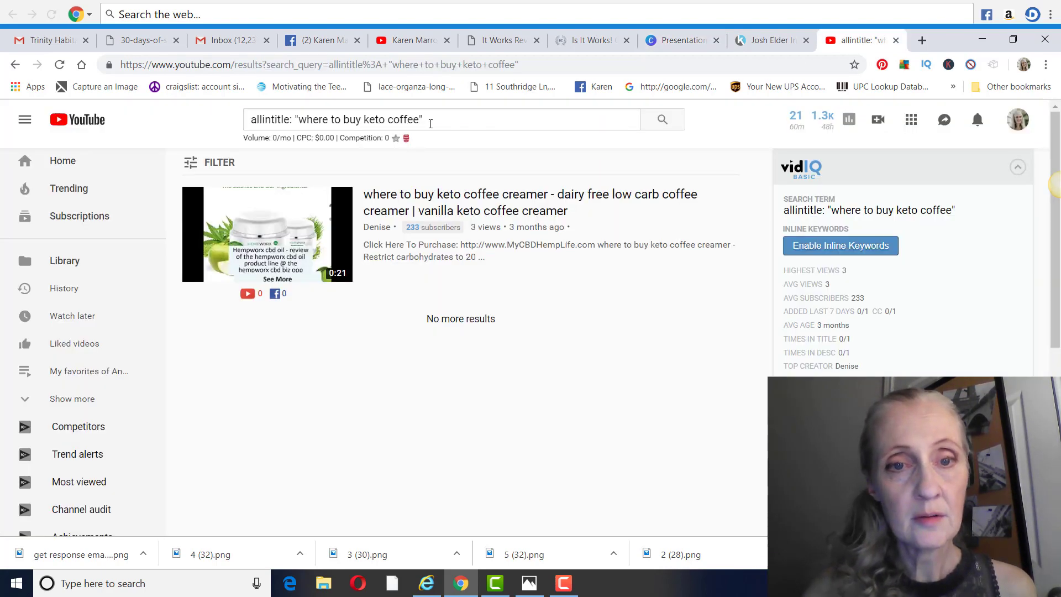
type("best weight loss shakes")
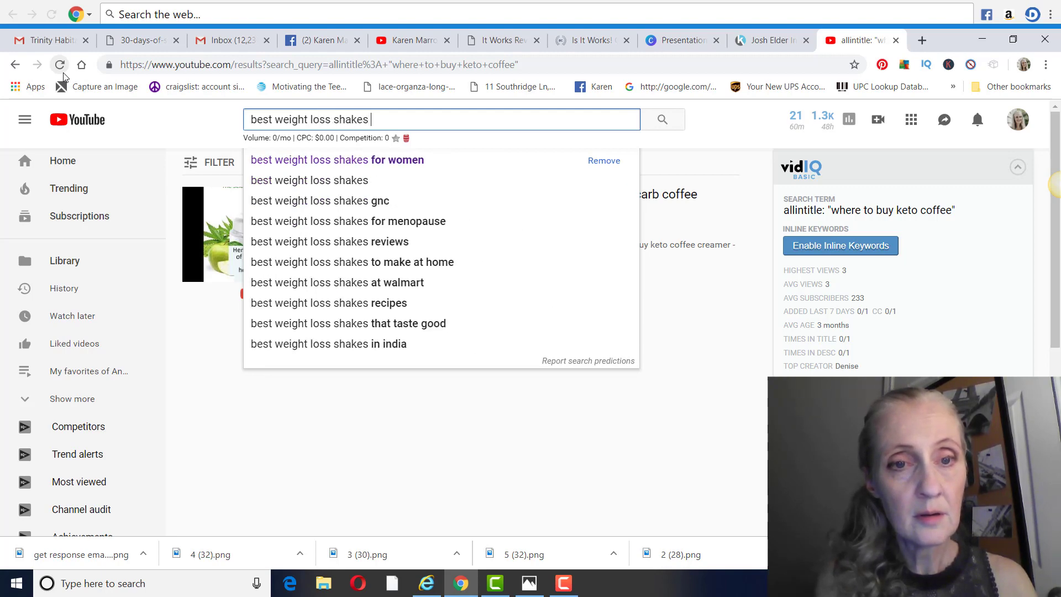
- Run the allintitle search for 'best weight loss shakes for women'
left_click(336, 160)
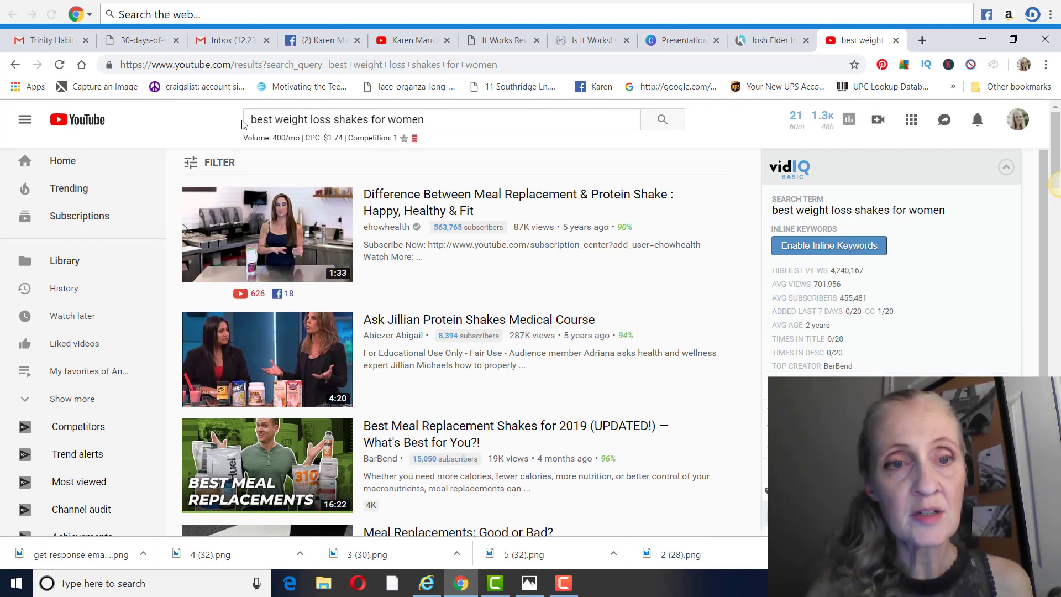
left_click(440, 120)
type("allintitle: \"")
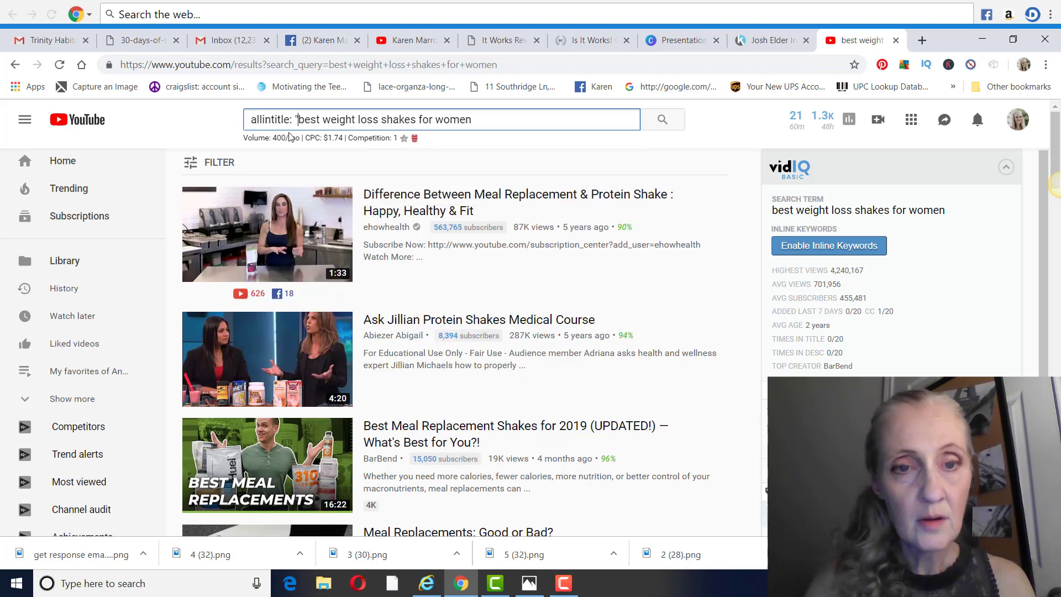
key("Enter")
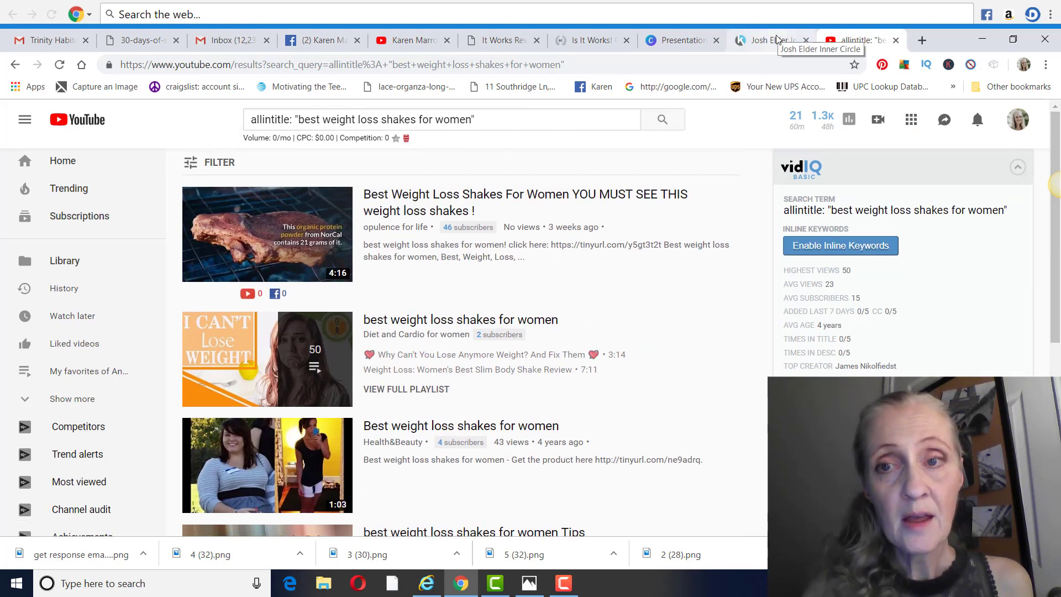
- Glance at the Inner Circle portal and keyword slide, then return to the shakes results
left_click(768, 40)
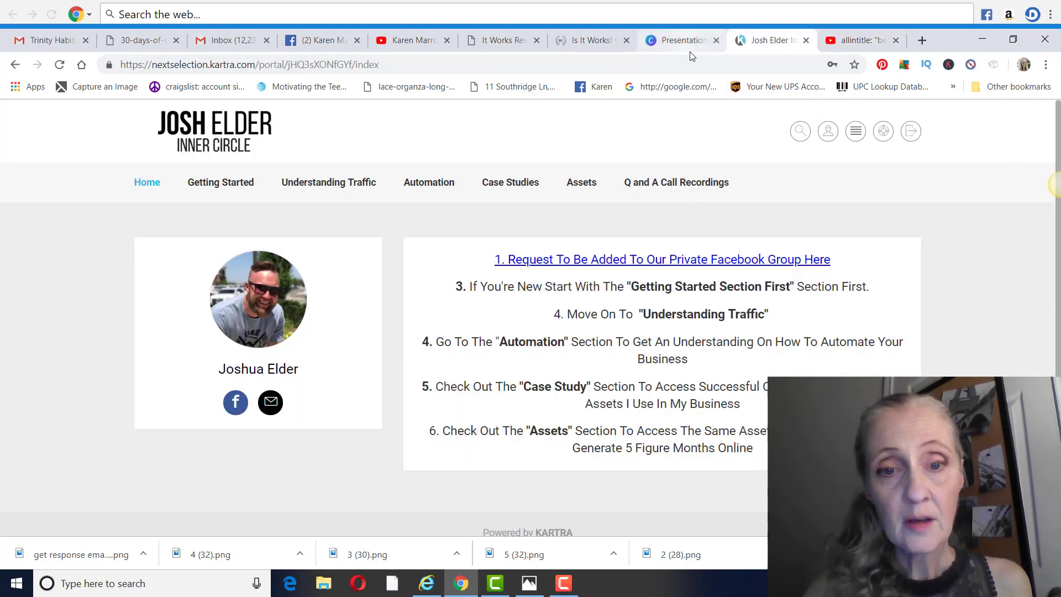
left_click(678, 40)
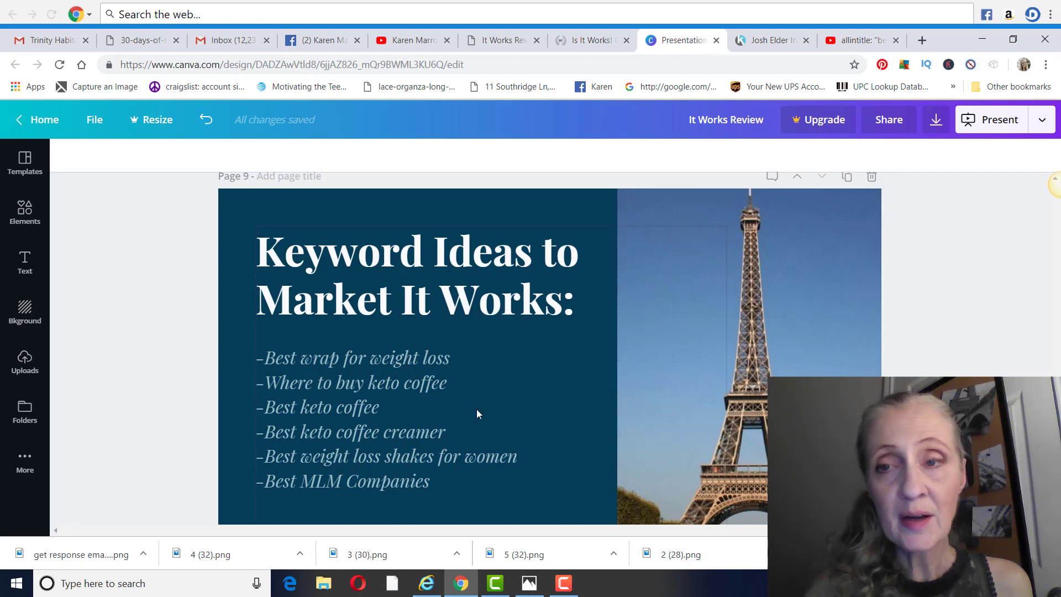
left_click(859, 39)
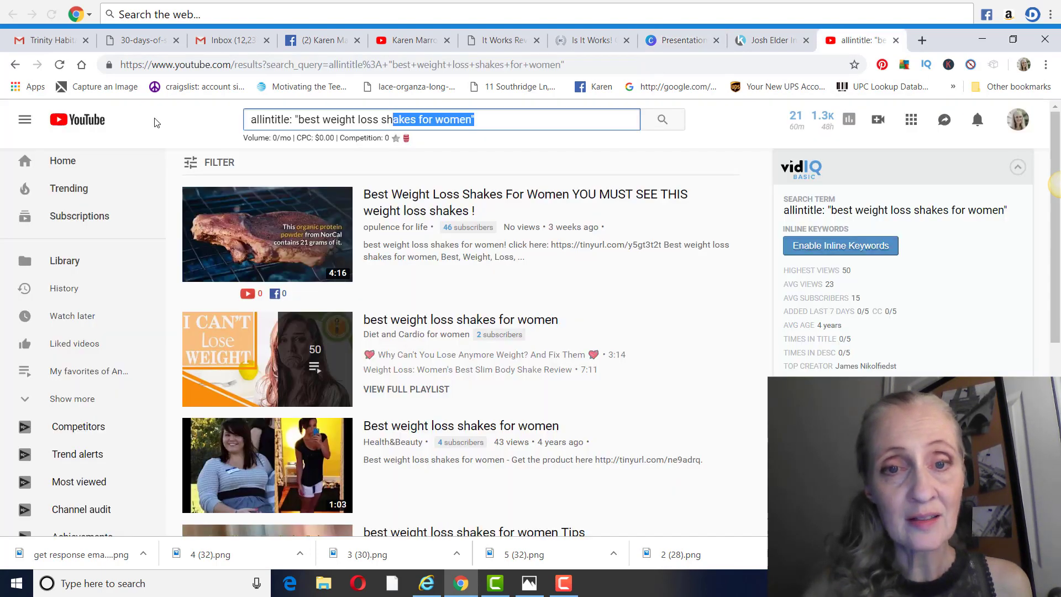
- Search YouTube allintitle for 'best mlm companies' from the suggestion
type("b")
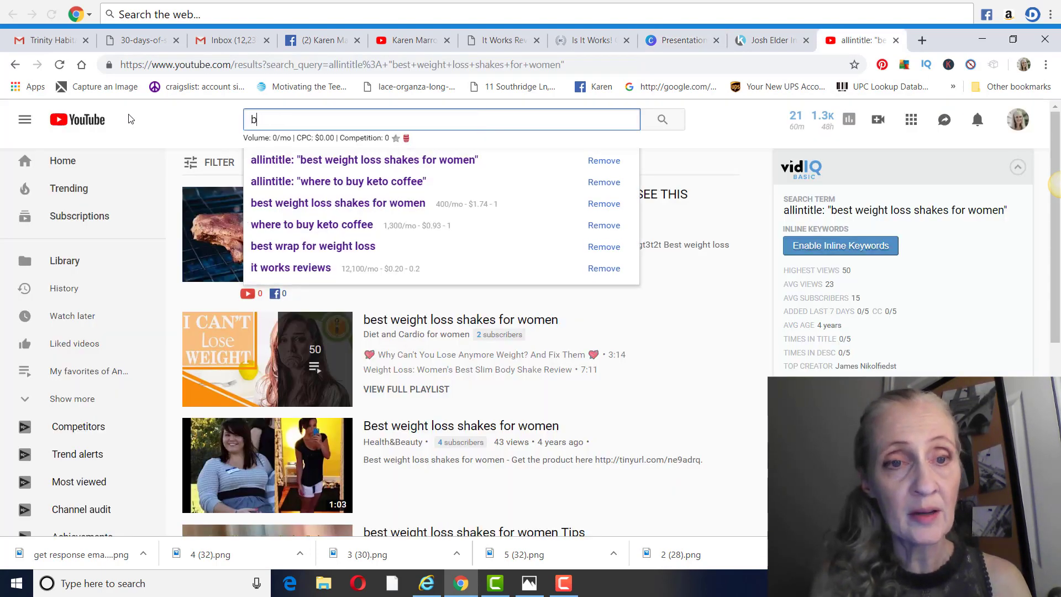
type("est mlm com")
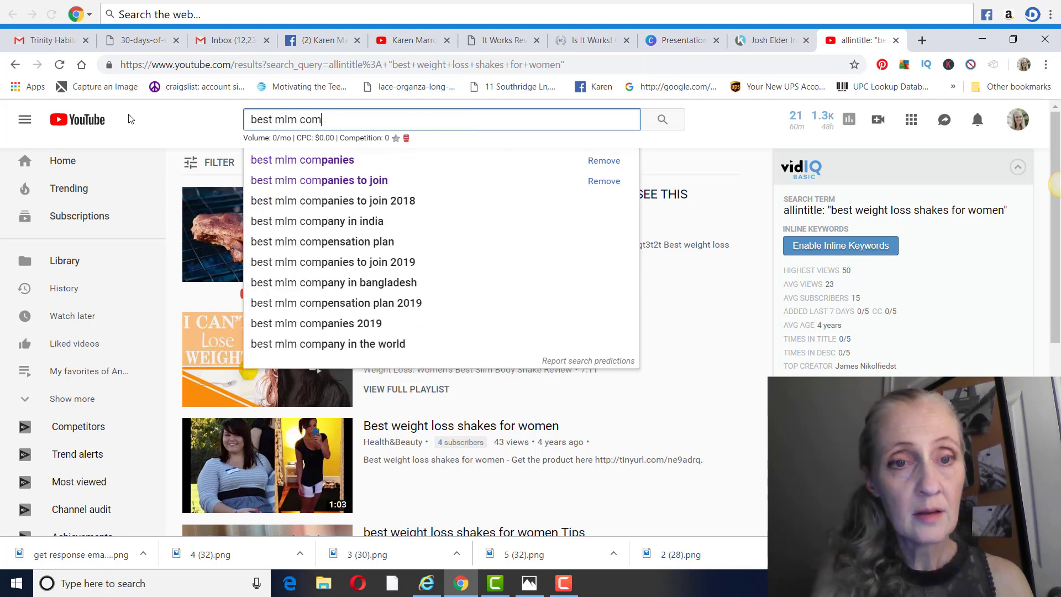
left_click(301, 160)
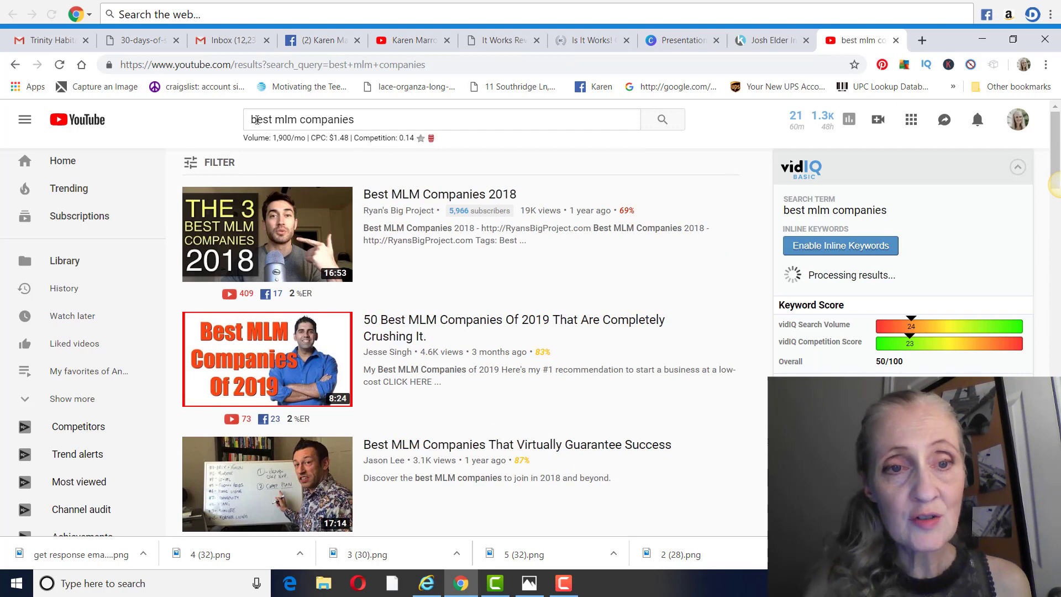
left_click(439, 120)
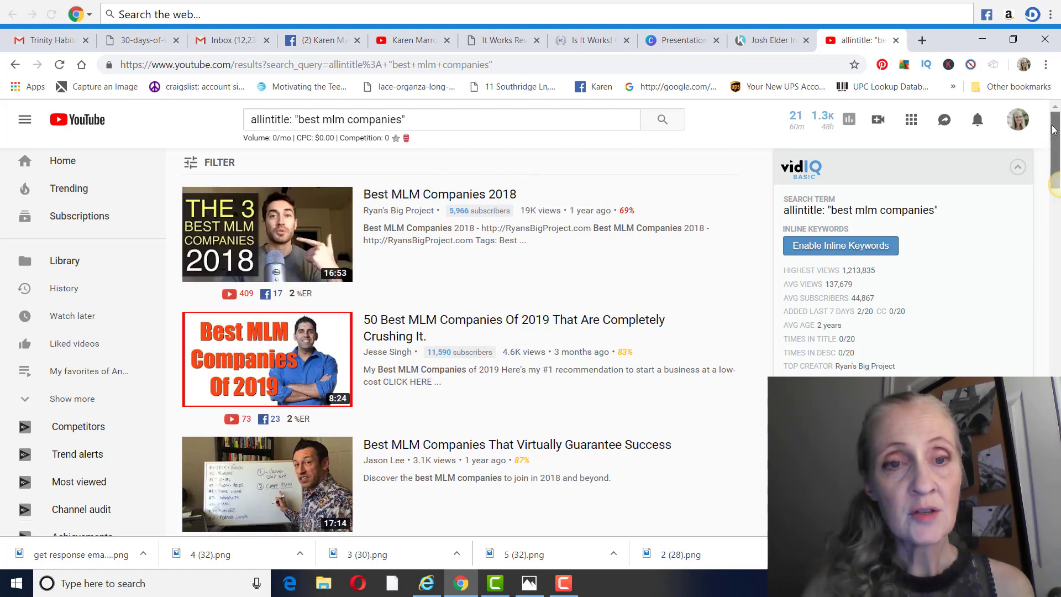
- Scroll down through the matching 'best mlm companies' video titles
scroll("down", 3)
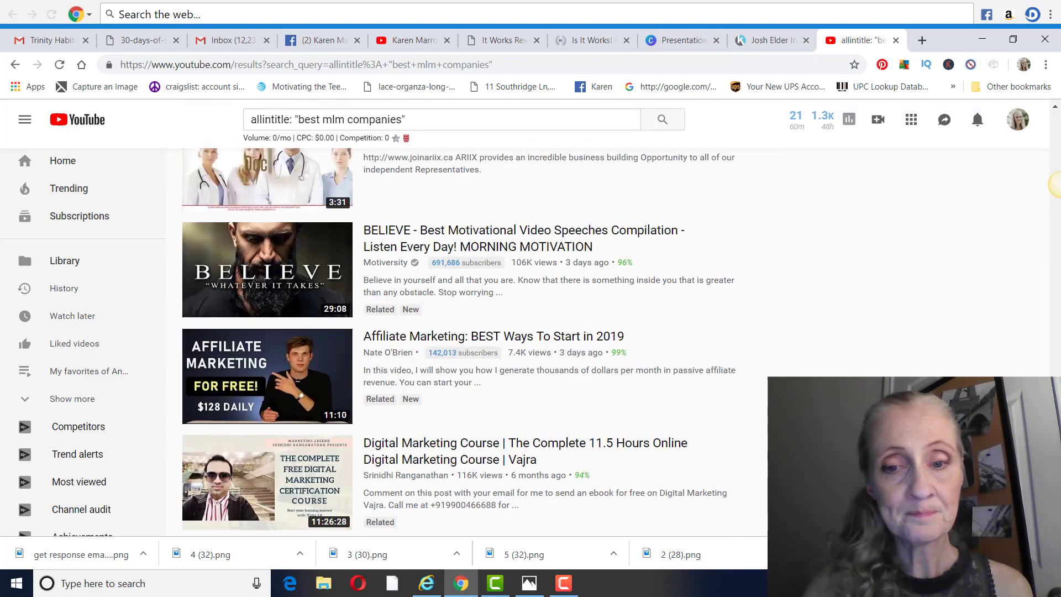
scroll("down", 3)
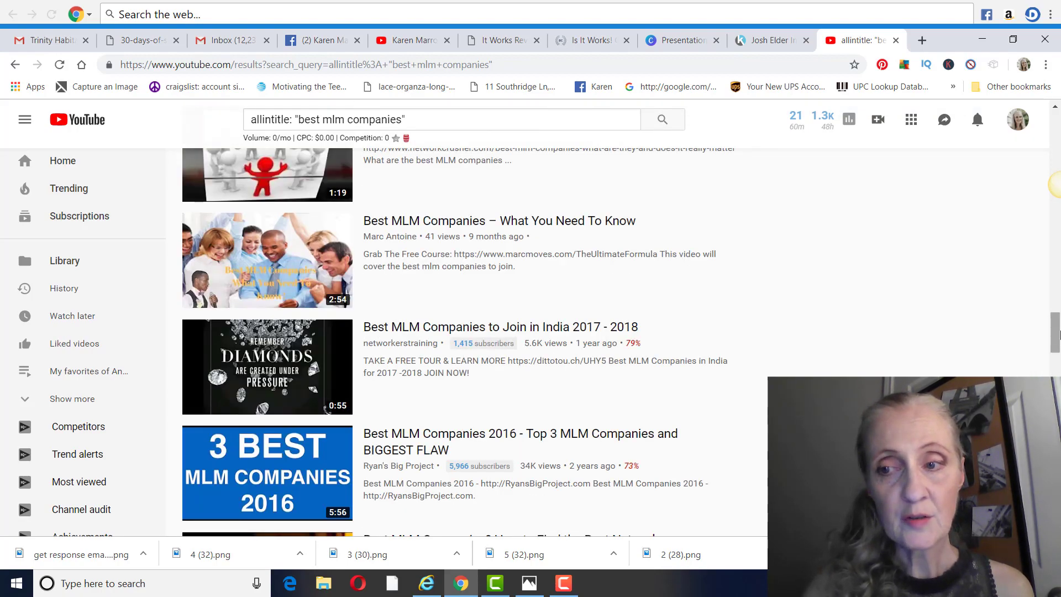
scroll("down", 3)
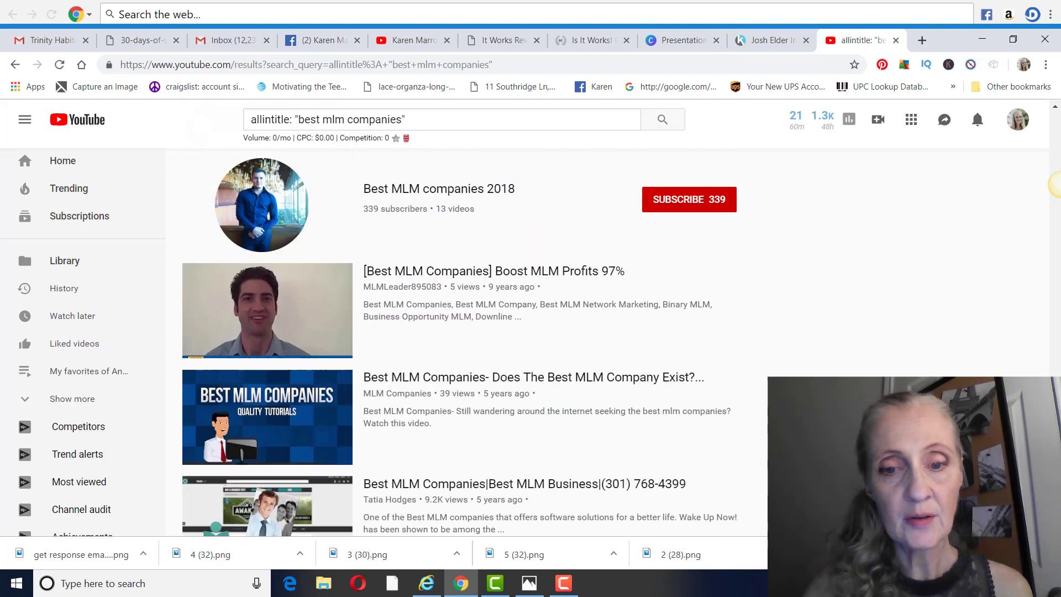
scroll("down", 3)
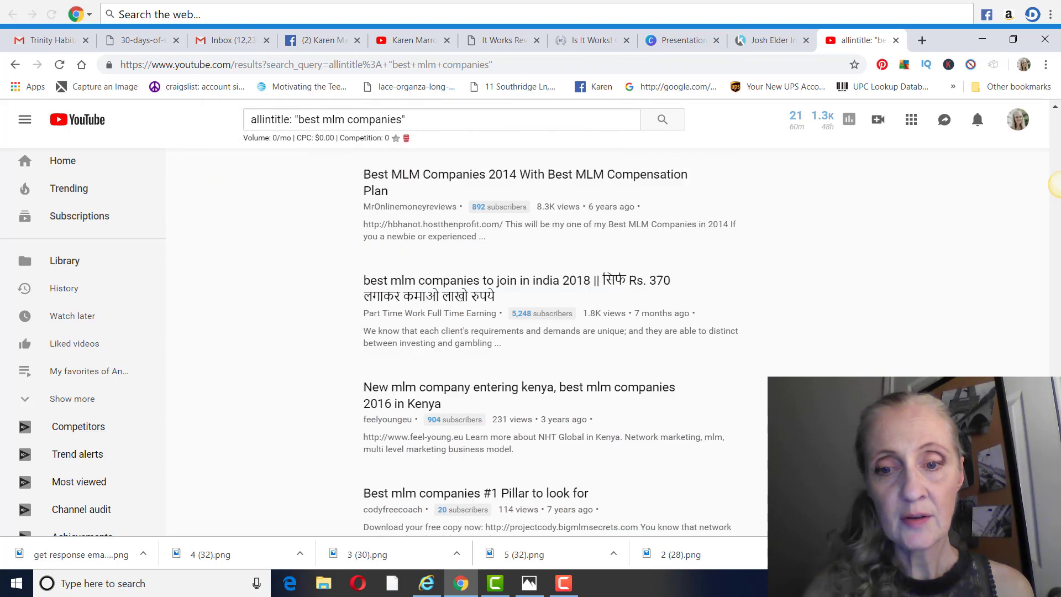
scroll("down", 3)
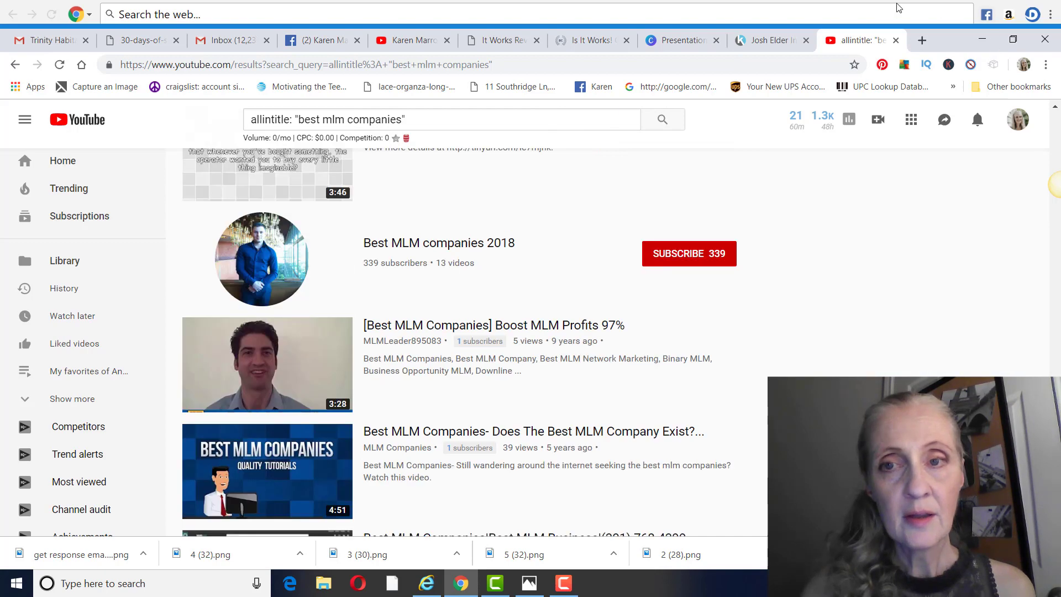
- Return to the Canva deck's page 9 keyword ideas slide with its six keywords
left_click(680, 39)
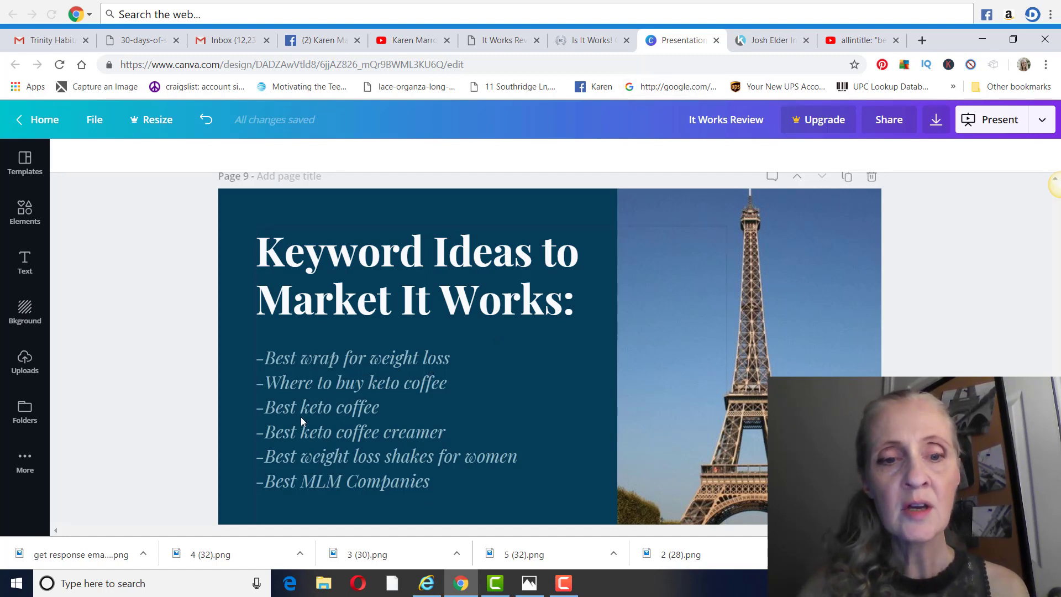
mouse_move(472, 424)
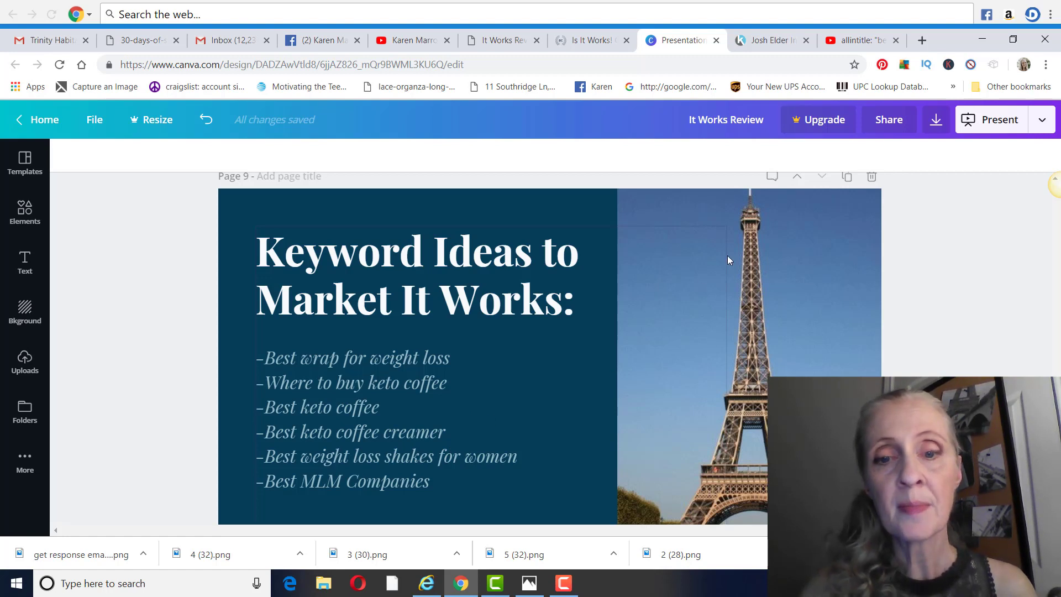
scroll("down", 3)
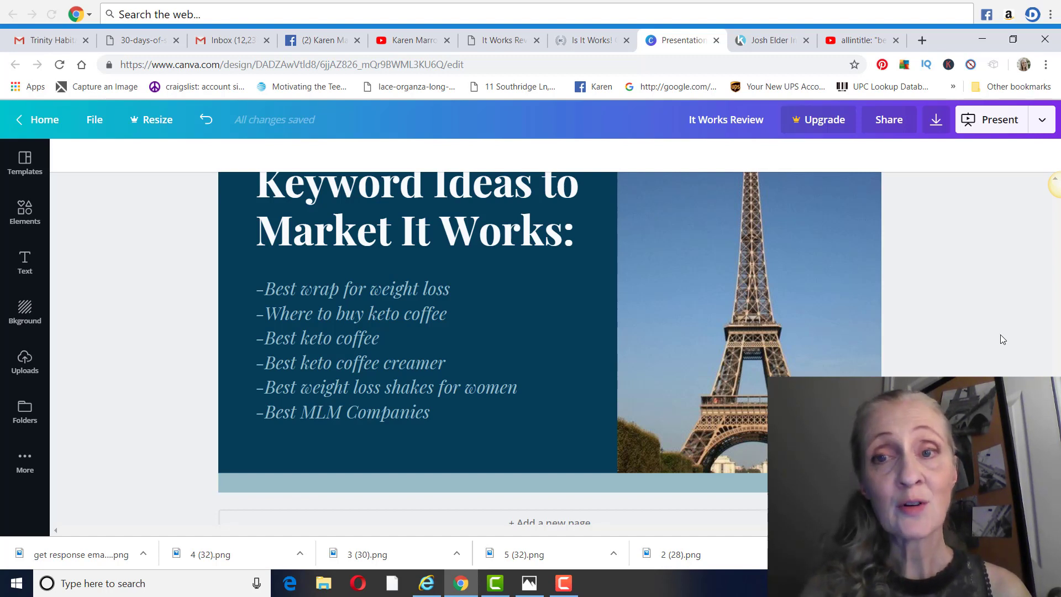
- Switch to Josh Elder's Inner Circle portal home page on Kartra
left_click(769, 40)
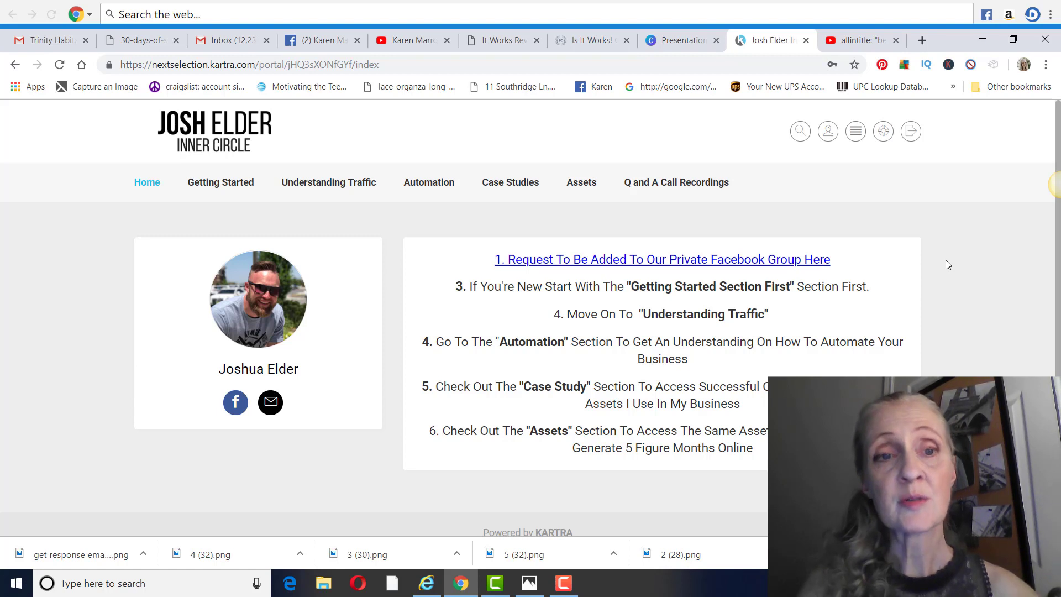
mouse_move(220, 152)
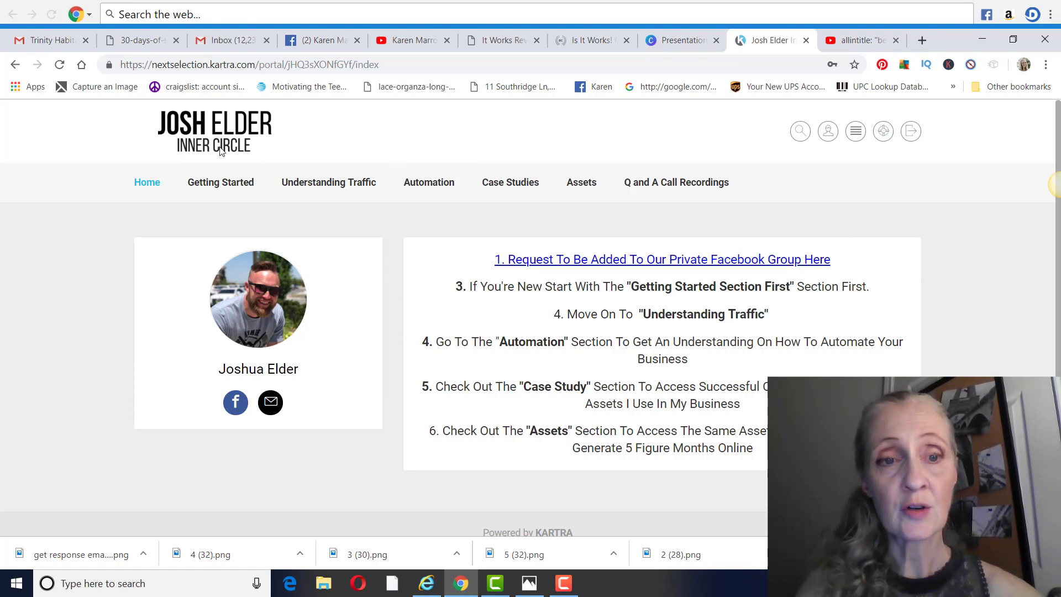
mouse_move(865, 190)
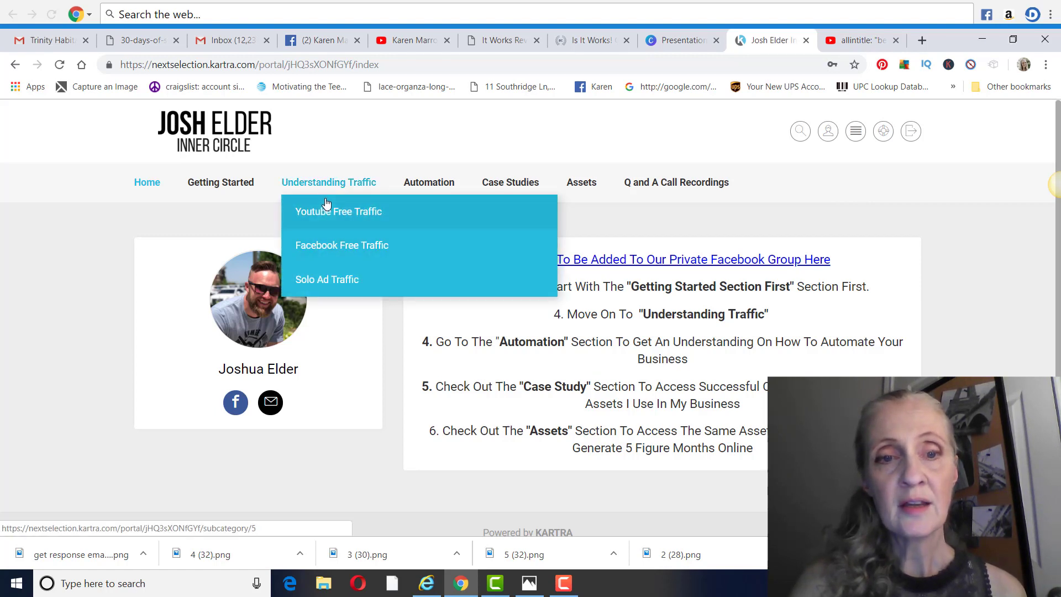
- Browse the YouTube Free Traffic lesson list, then return to the YouTube channel's videos page
left_click(338, 211)
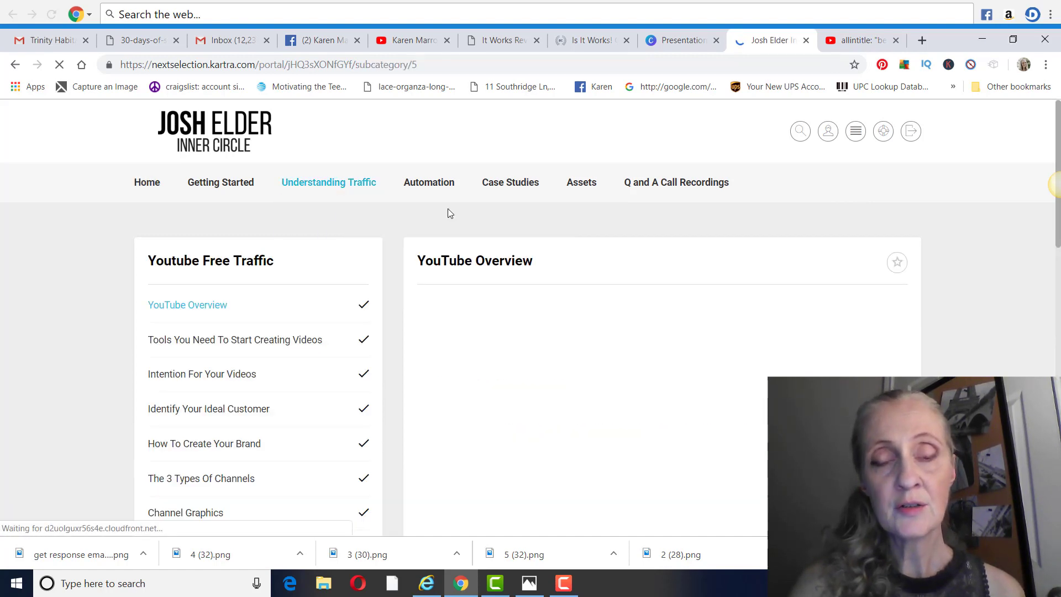
scroll("down", 3)
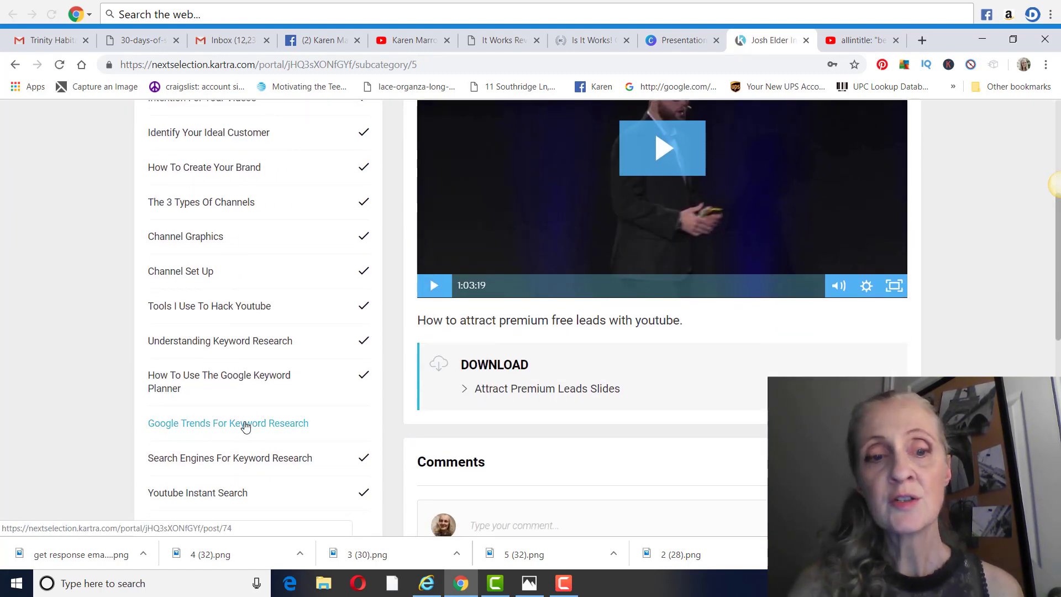
scroll("down", 3)
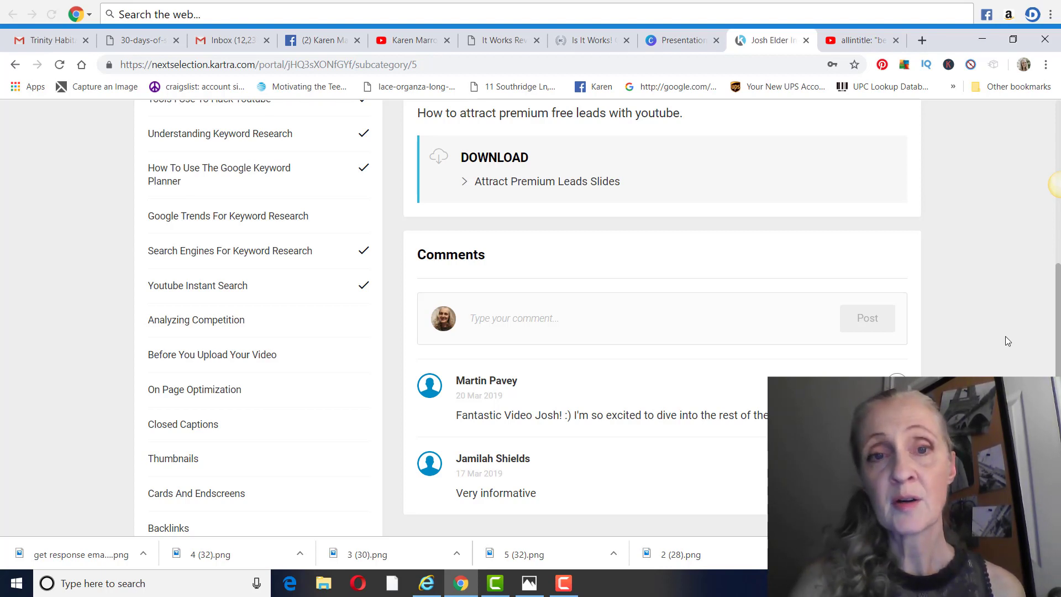
mouse_move(998, 332)
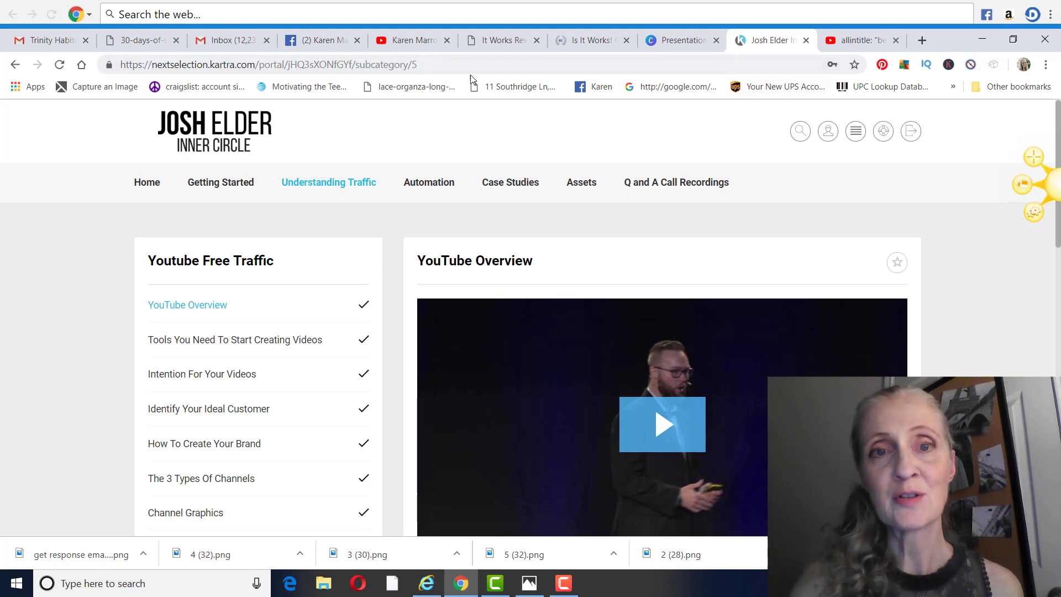
left_click(406, 40)
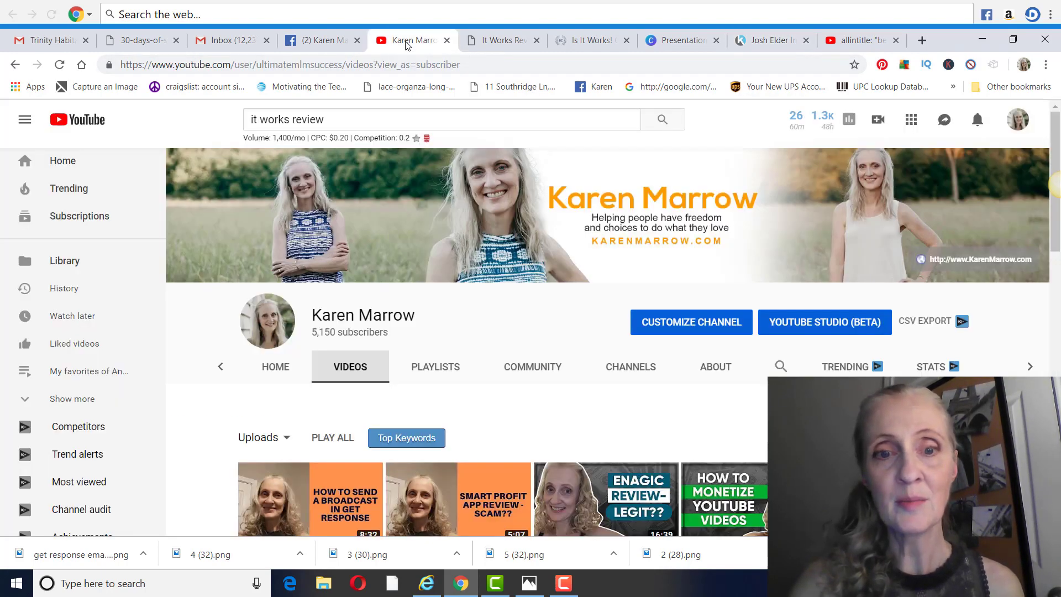